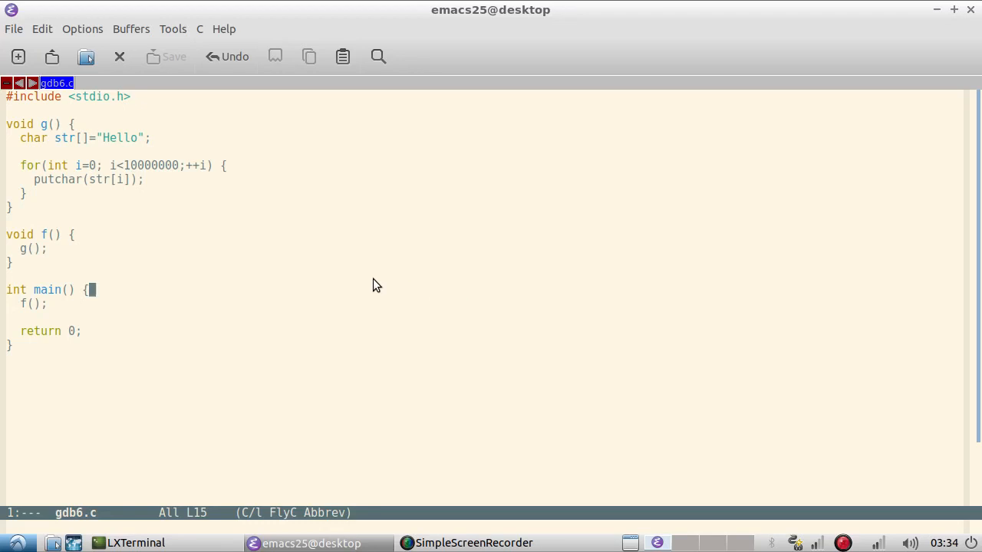
pyautogui.moveTo(259, 256)
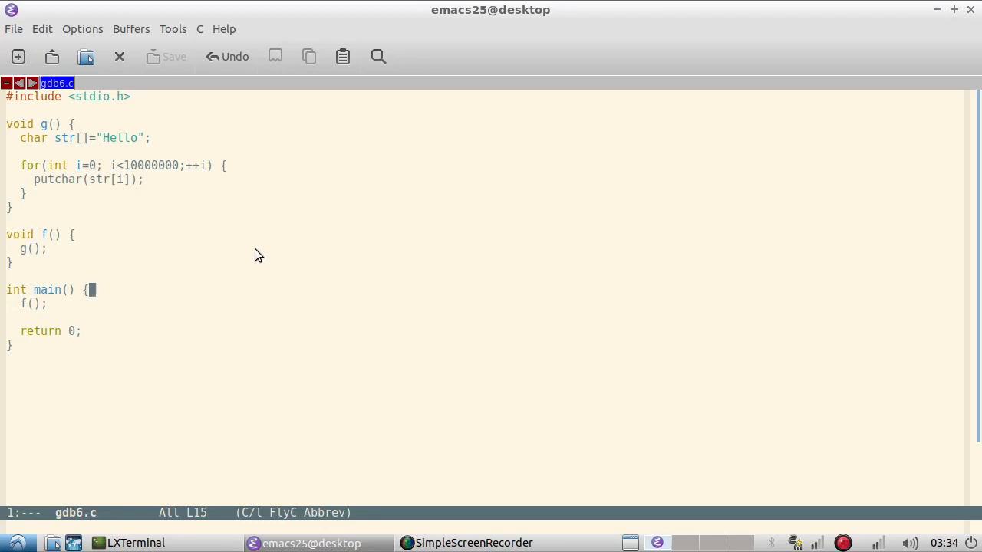
pyautogui.moveTo(168, 255)
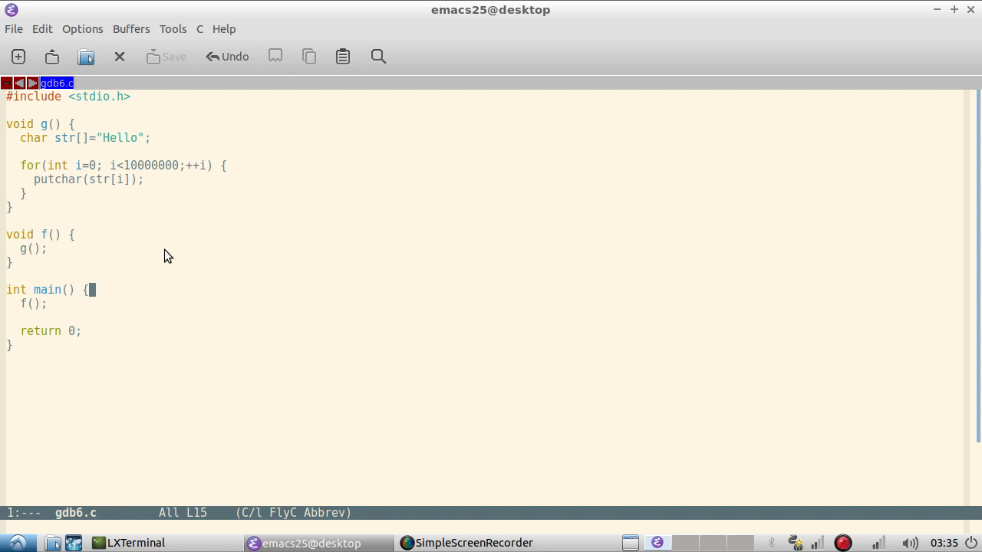
pyautogui.moveTo(53, 289)
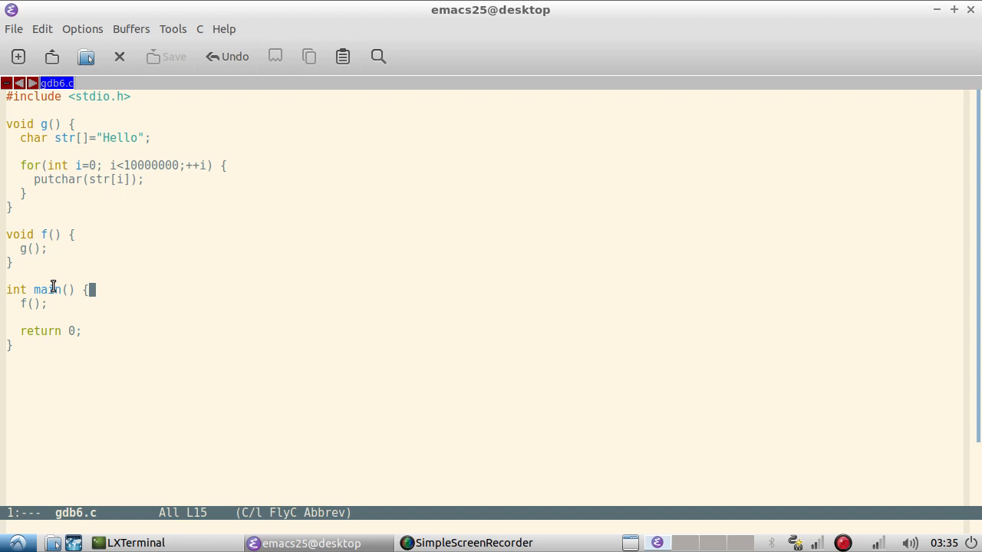
# Point out the main→f→g call chain, the Hello string and the putchar loop in gdb6.c
pyautogui.click(35, 303)
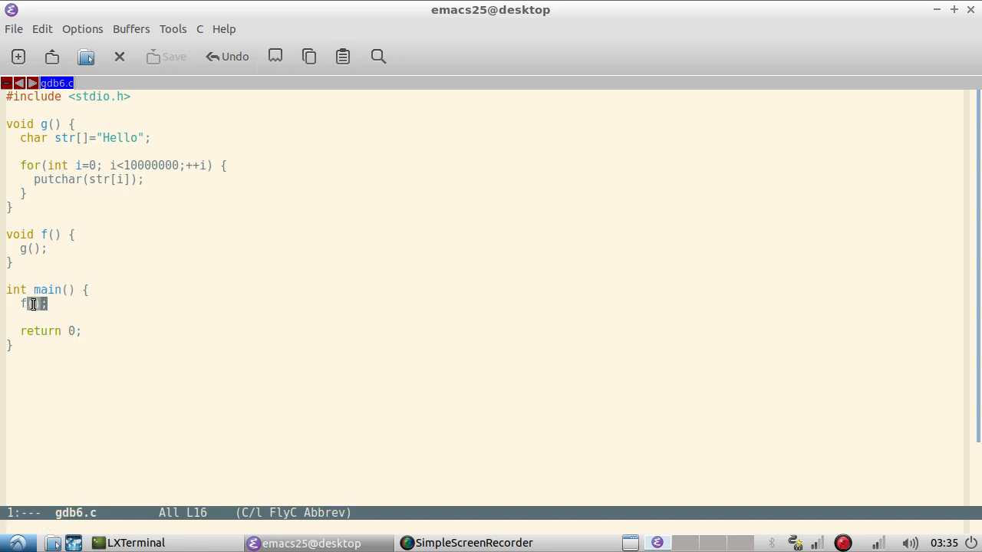
pyautogui.click(34, 249)
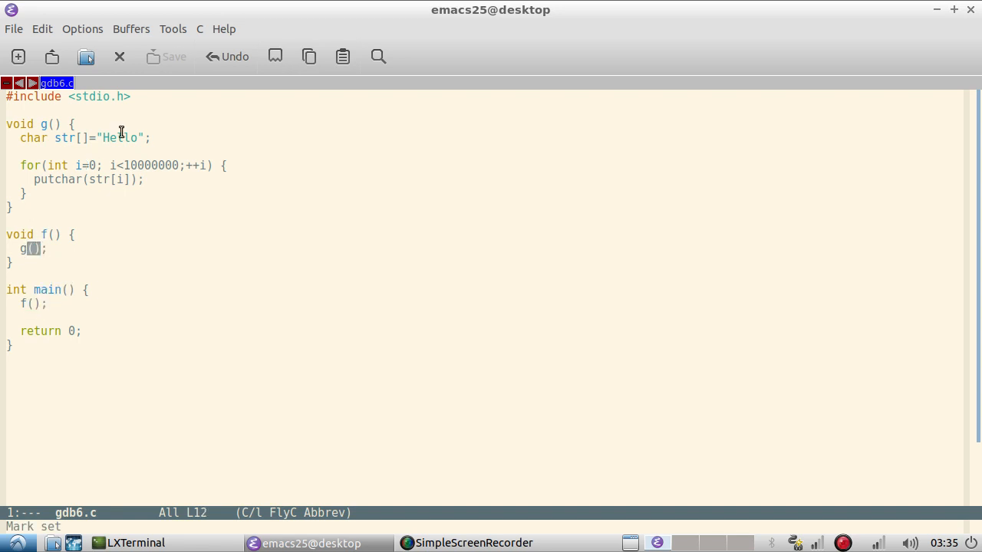
pyautogui.click(121, 137)
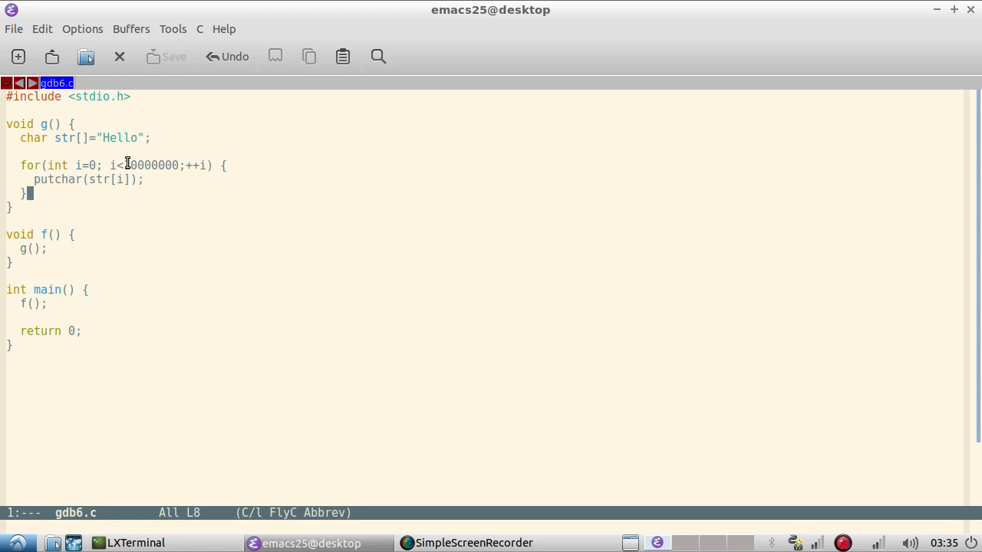
pyautogui.doubleClick(150, 164)
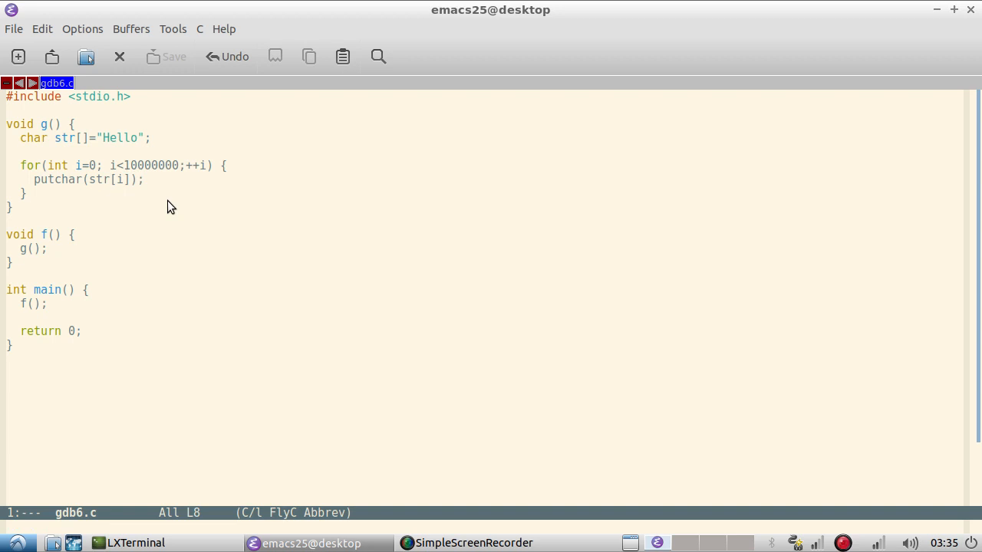
pyautogui.moveTo(170, 425)
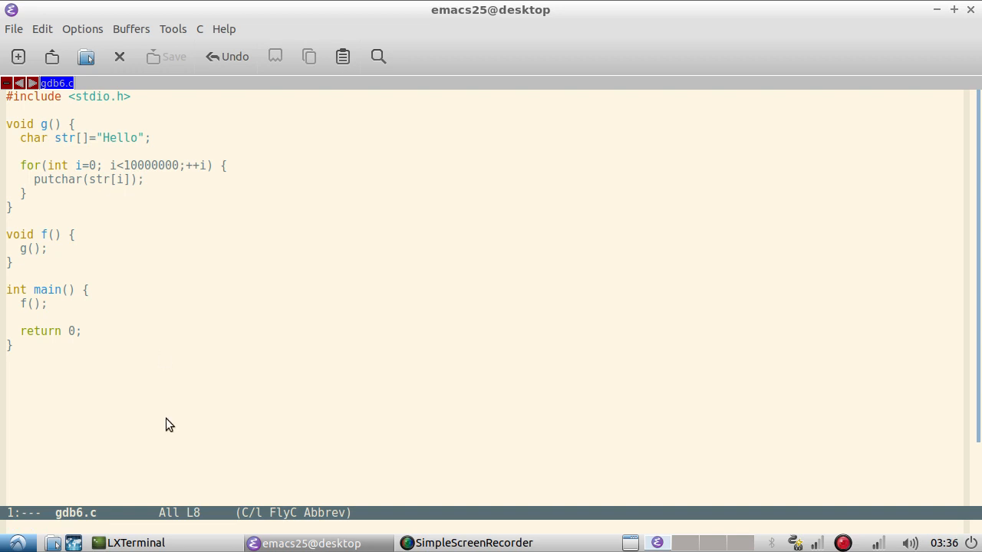
# Run ulimit -a in LXTerminal and highlight the unlimited core file size limit
pyautogui.click(137, 542)
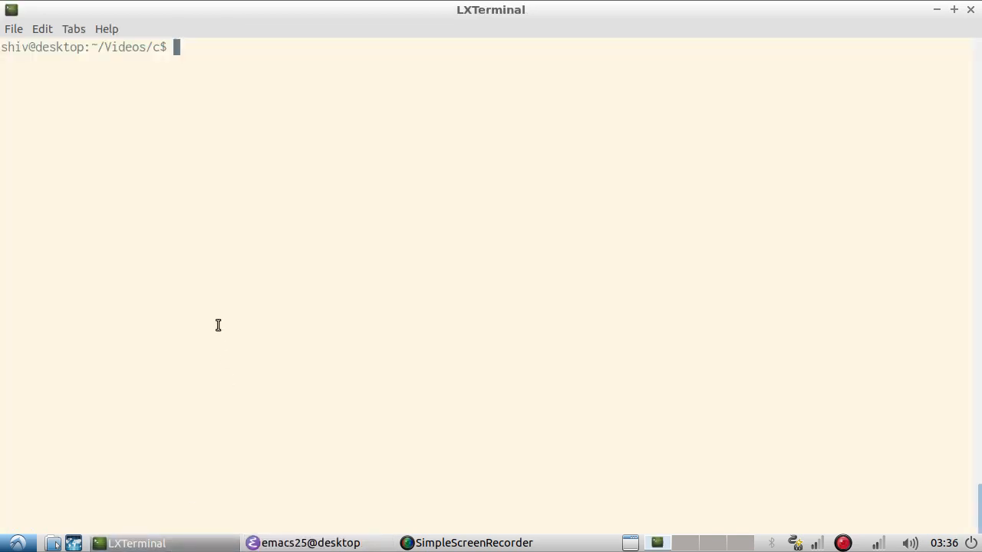
pyautogui.write('ulimit')
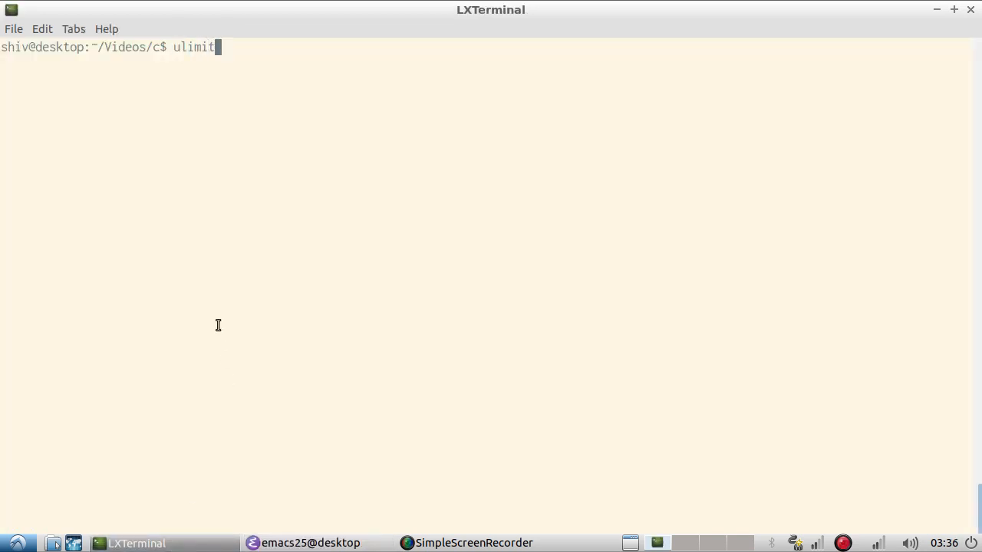
pyautogui.press('Return')
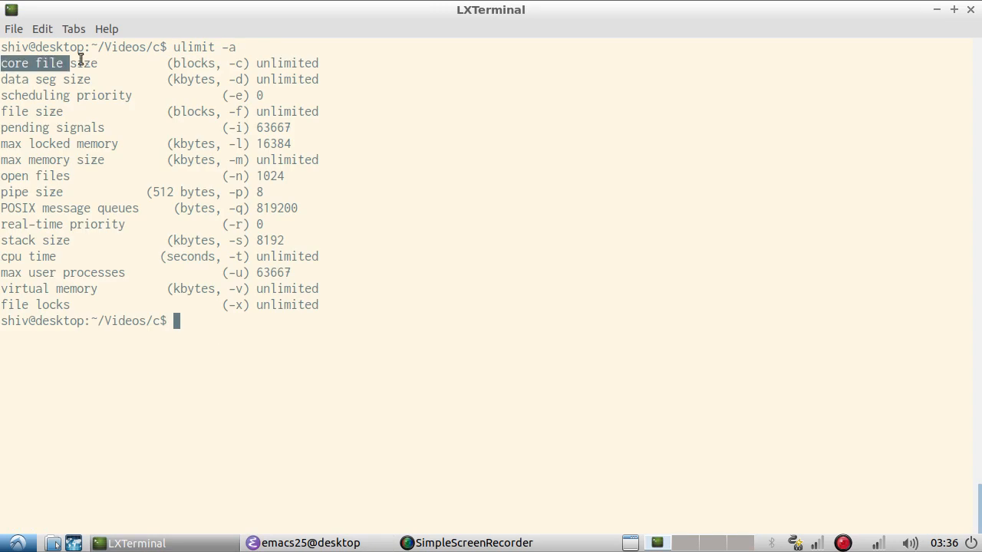
pyautogui.moveTo(81, 63); pyautogui.dragTo(314, 63)
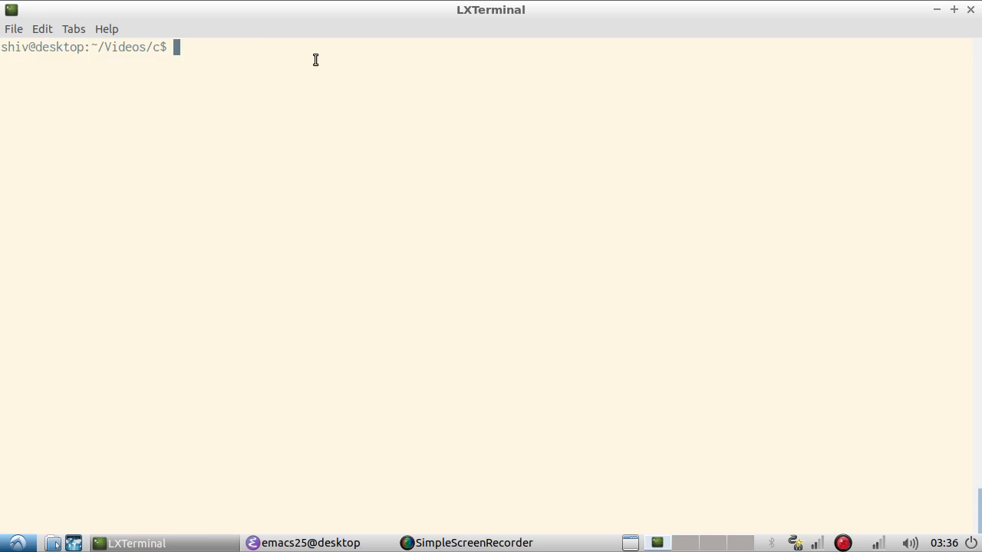
# Compile and run gdb6.c, highlighting the segmentation fault (core dumped) message
pyautogui.write('gcc gdb')
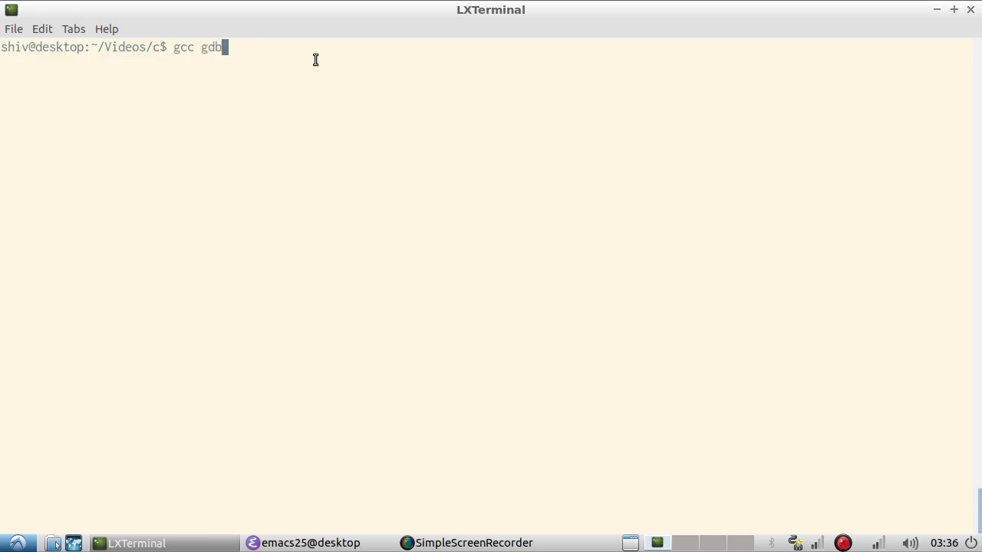
pyautogui.press('Return')
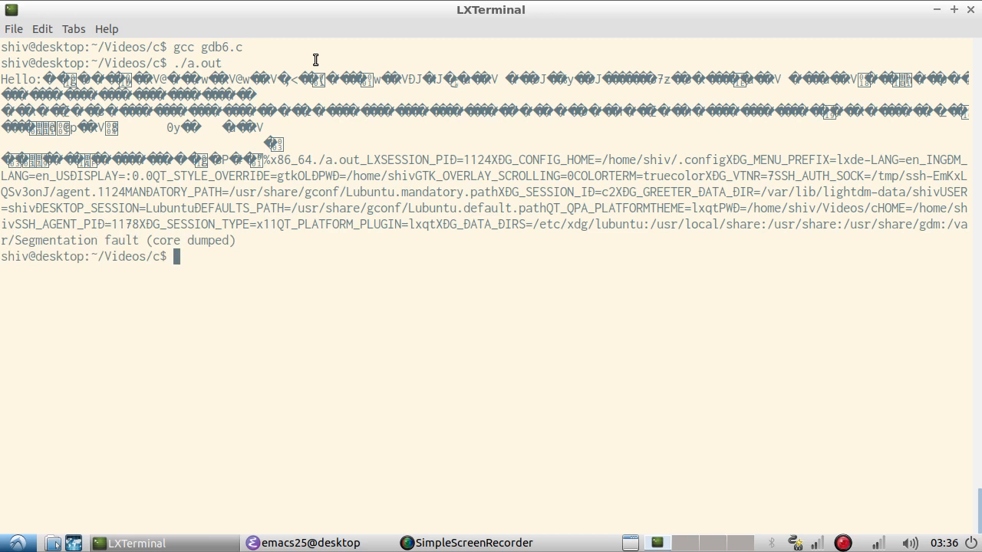
pyautogui.doubleClick(123, 240)
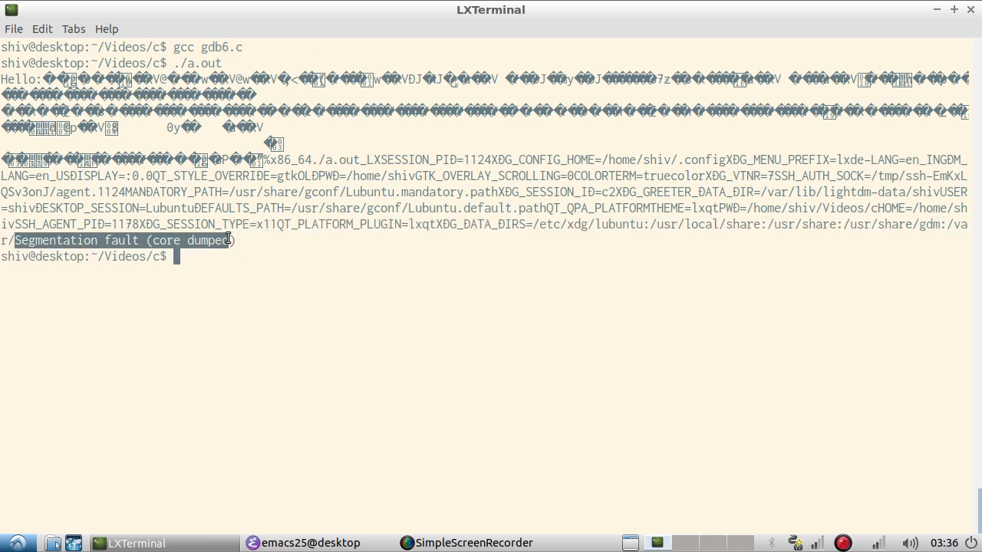
# List the core file with ls -l and highlight its 385024-byte size
pyautogui.write('ls -')
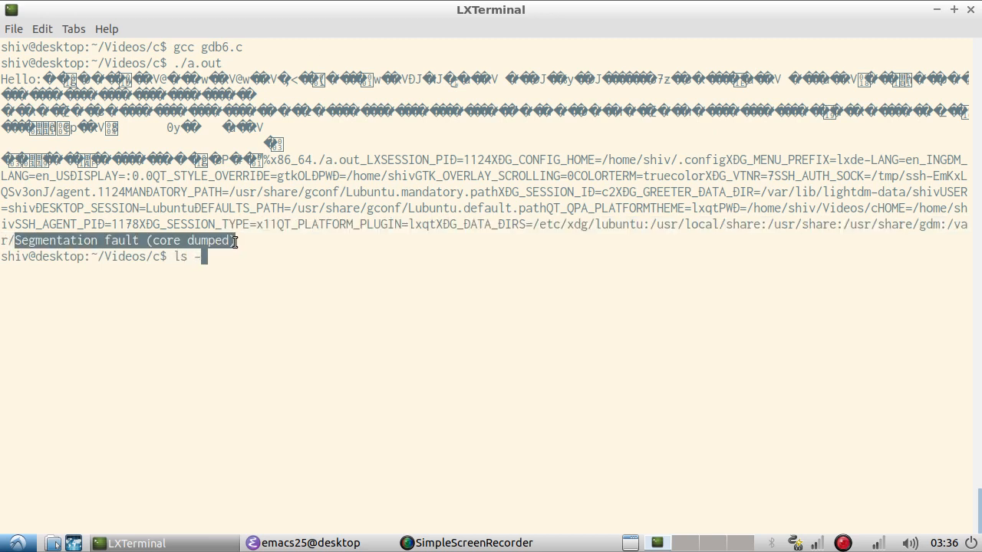
pyautogui.press('Return')
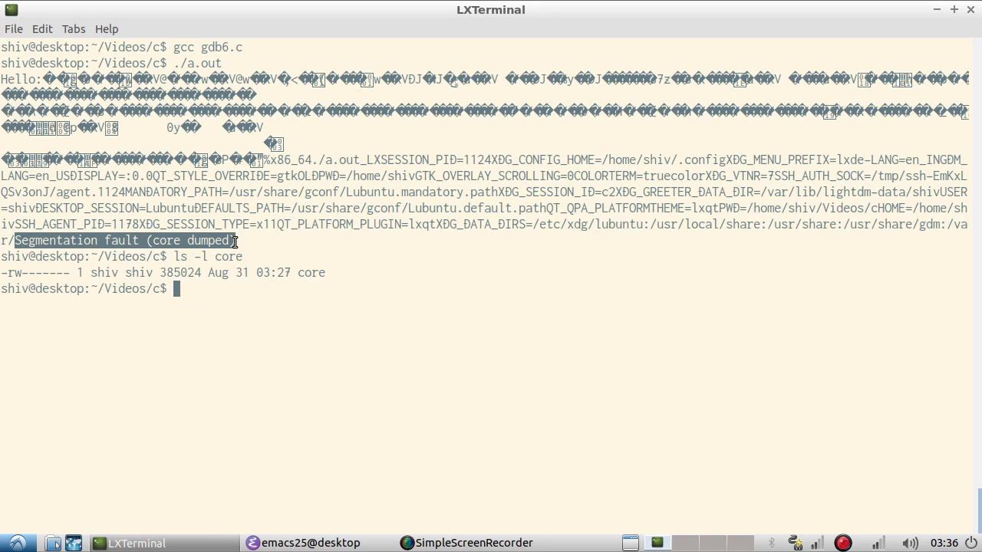
pyautogui.doubleClick(179, 272)
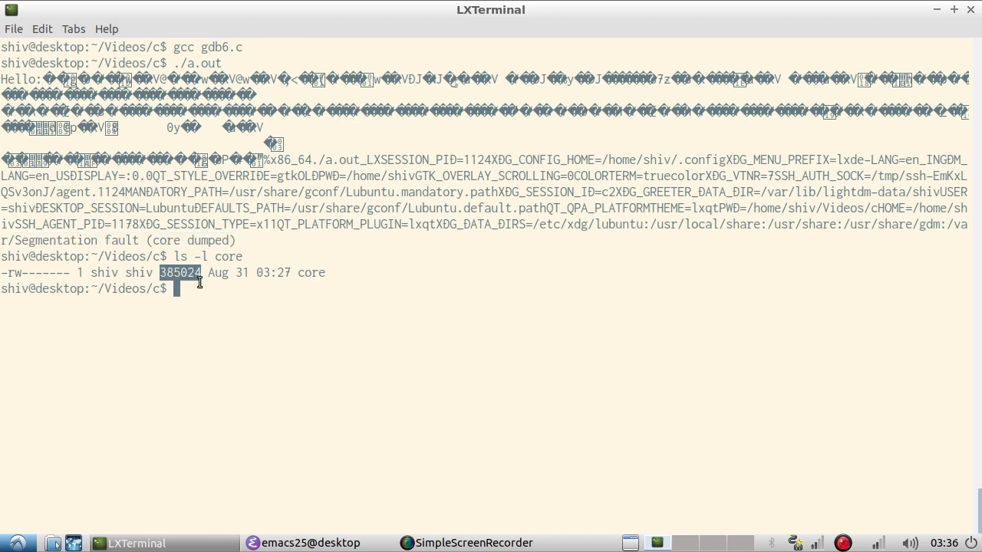
pyautogui.write('gdb')
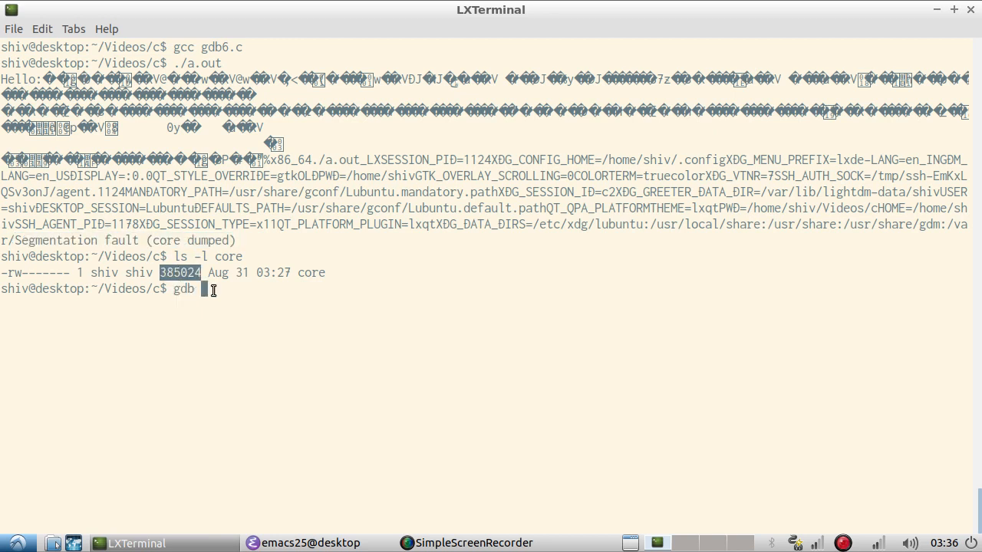
pyautogui.write('a.out')
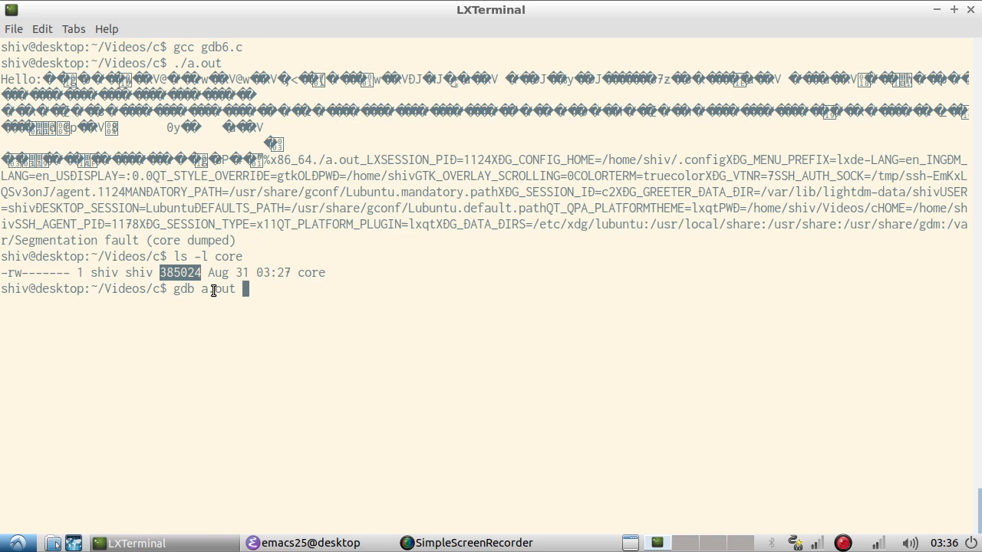
pyautogui.write('core')
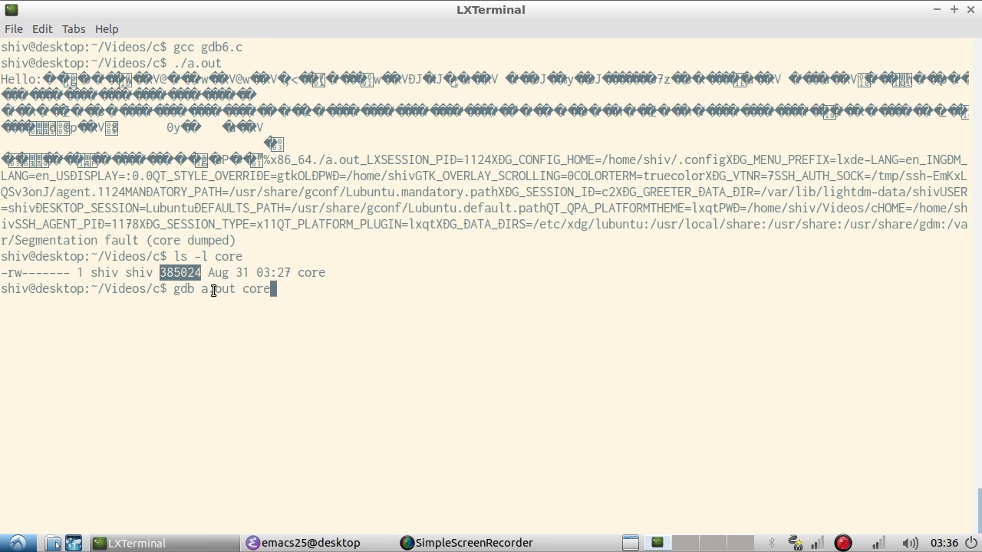
pyautogui.press('Return')
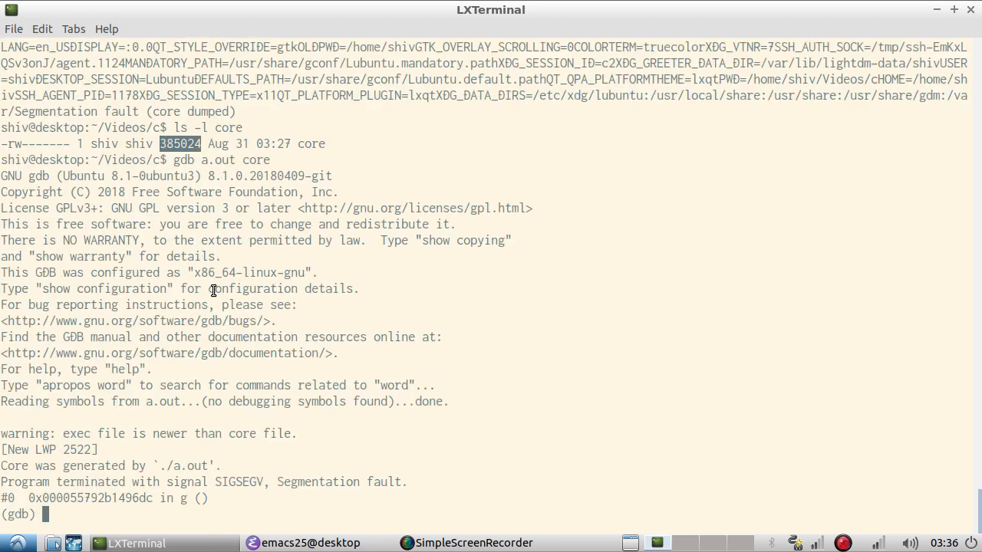
pyautogui.moveTo(269, 163)
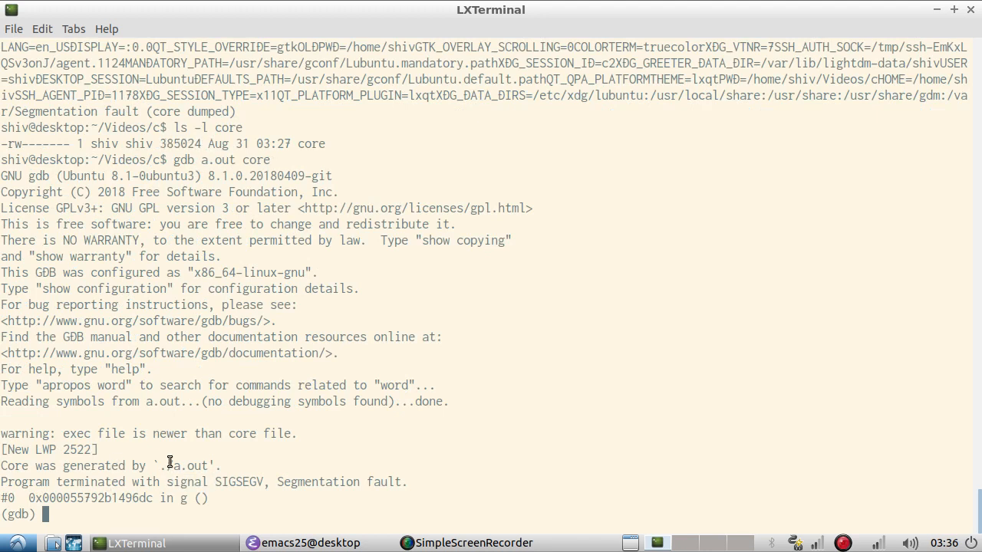
pyautogui.doubleClick(174, 465)
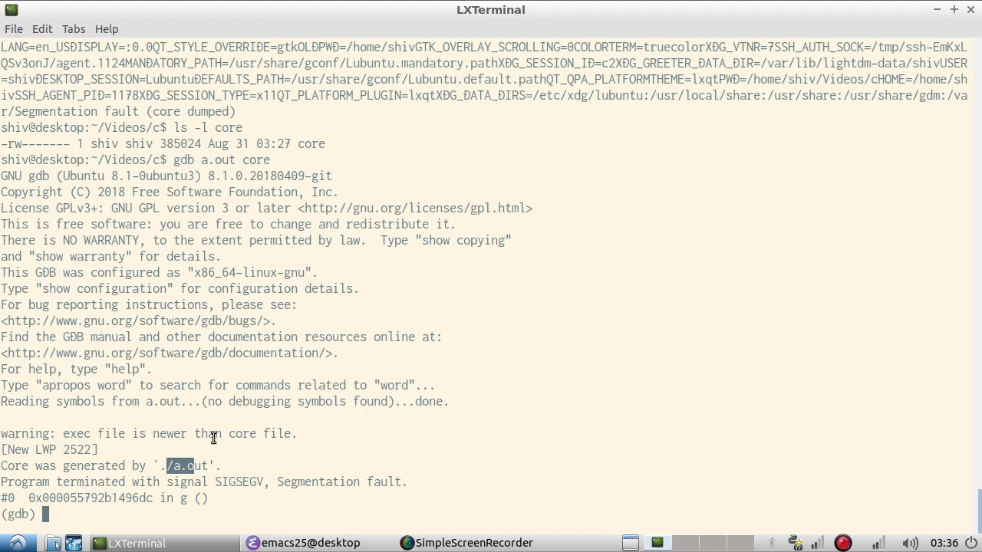
pyautogui.moveTo(118, 441)
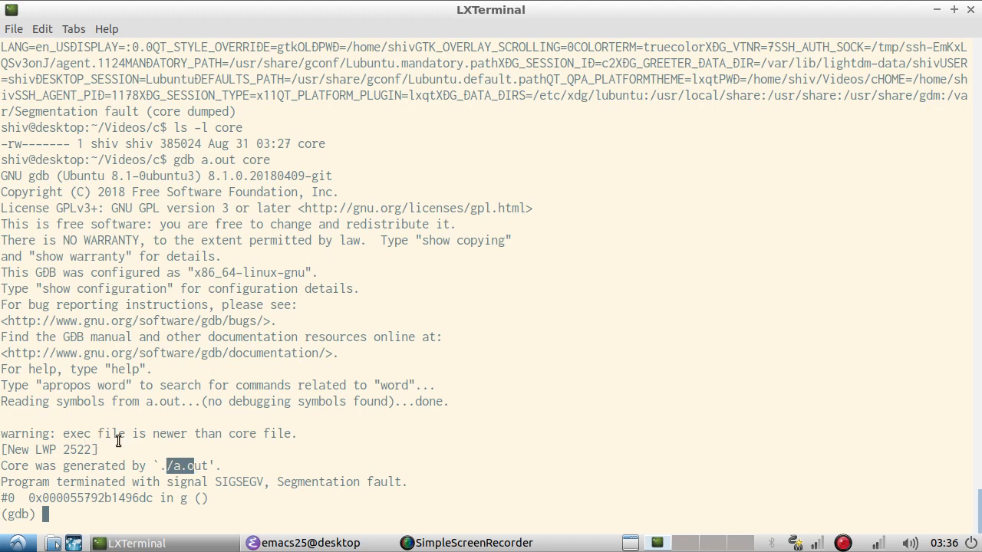
pyautogui.moveTo(209, 435)
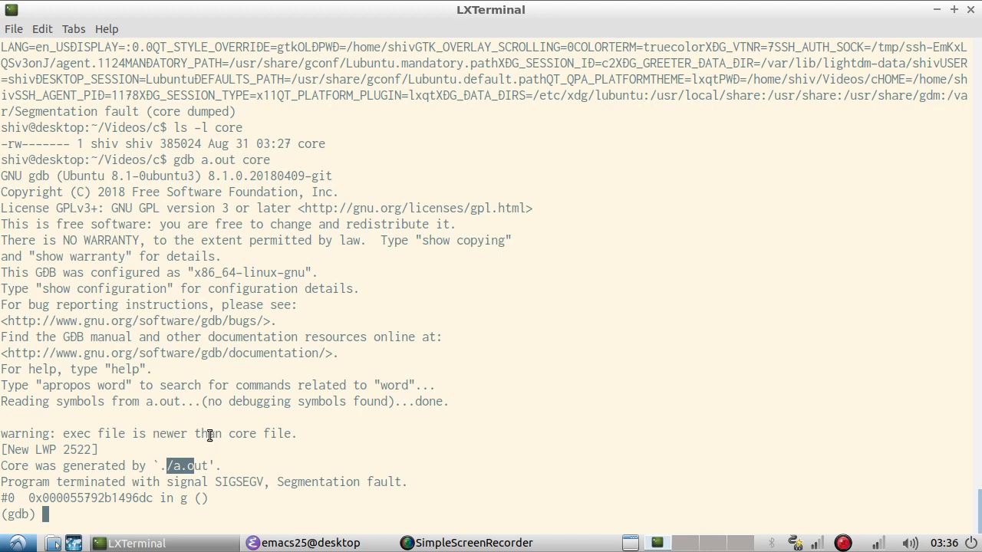
pyautogui.moveTo(186, 473)
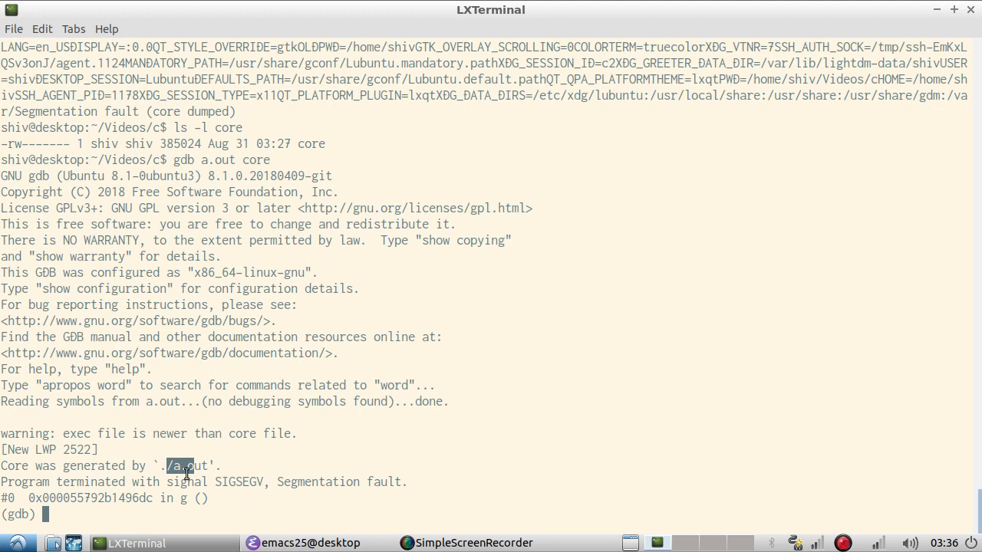
pyautogui.moveTo(205, 482)
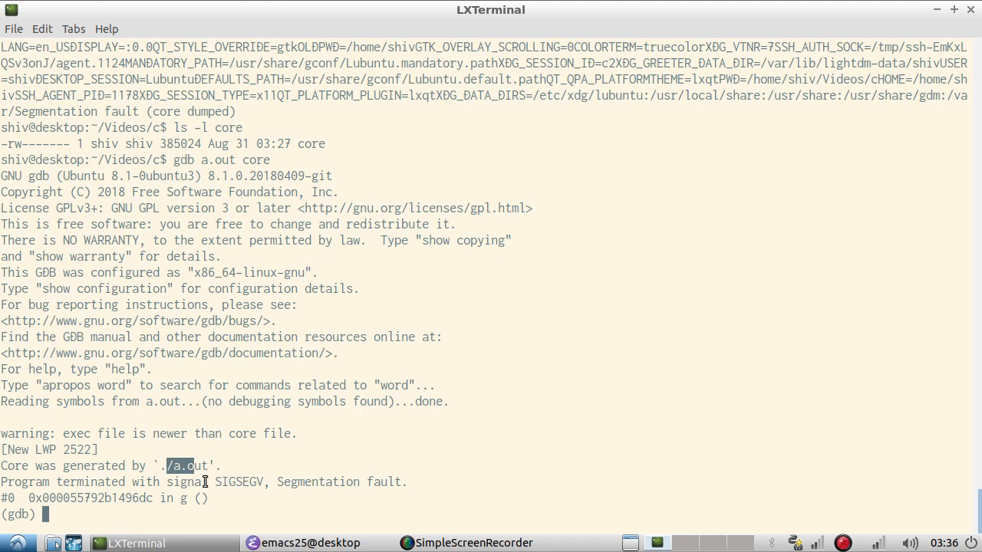
pyautogui.doubleClick(230, 482)
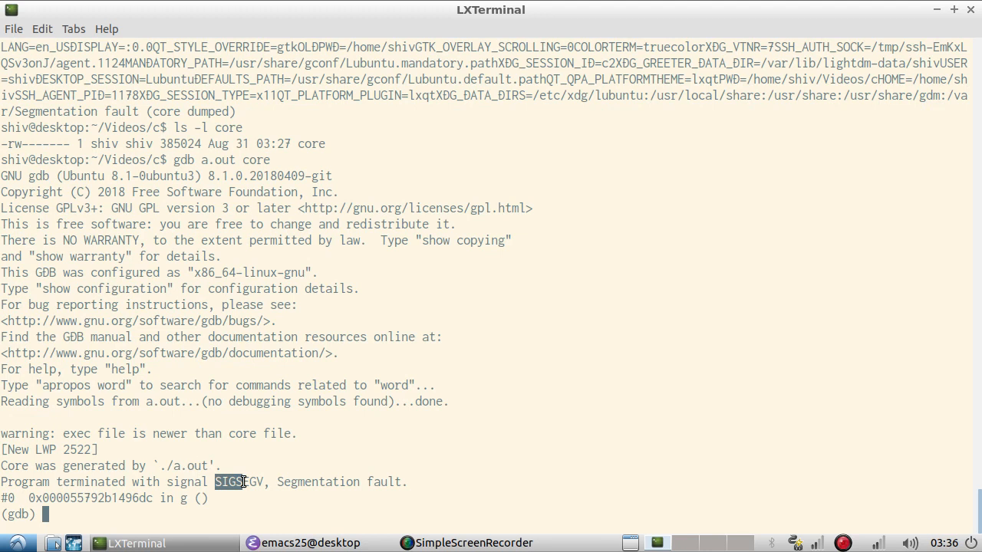
pyautogui.doubleClick(90, 498)
pyautogui.write('bt')
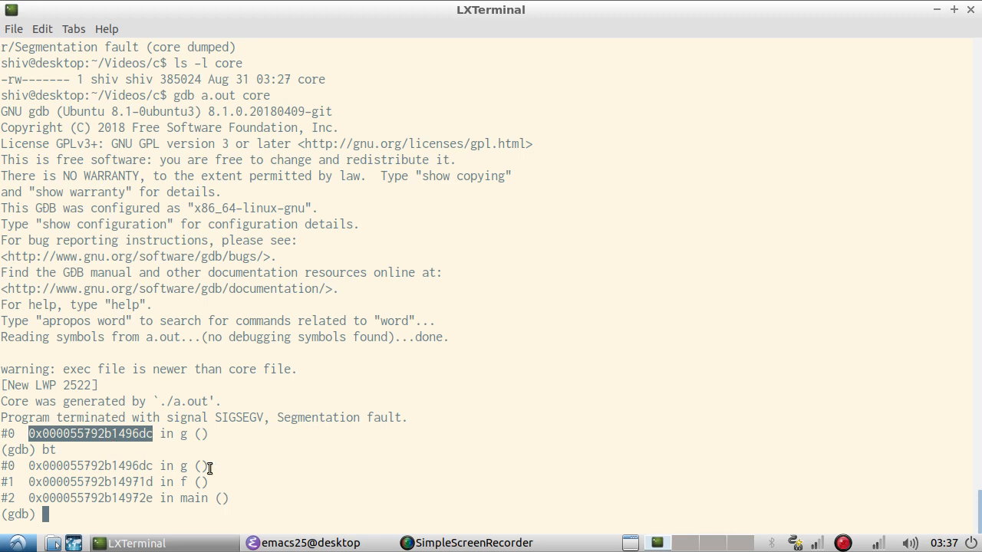
pyautogui.moveTo(184, 468)
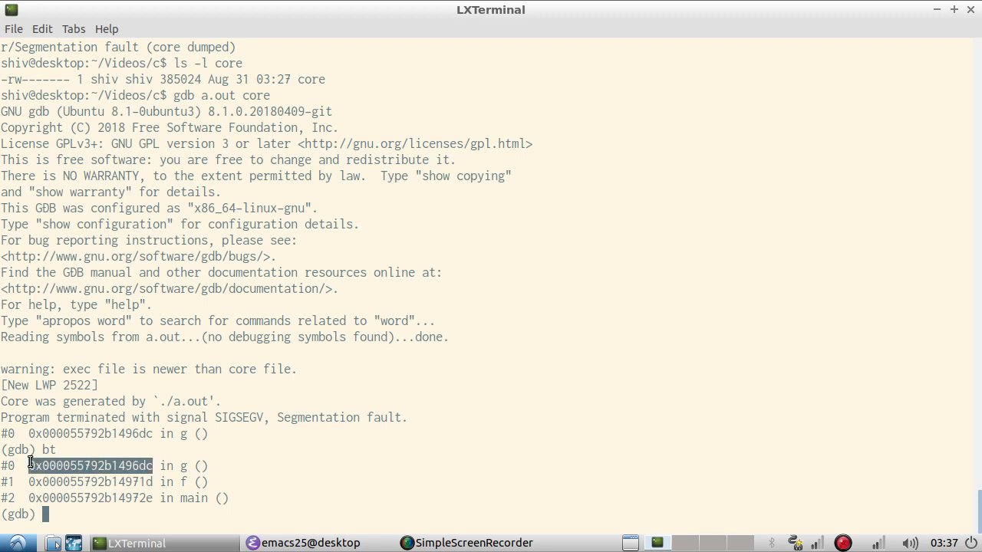
# Erase a stray 'd' typed at the gdb prompt
pyautogui.write('d')
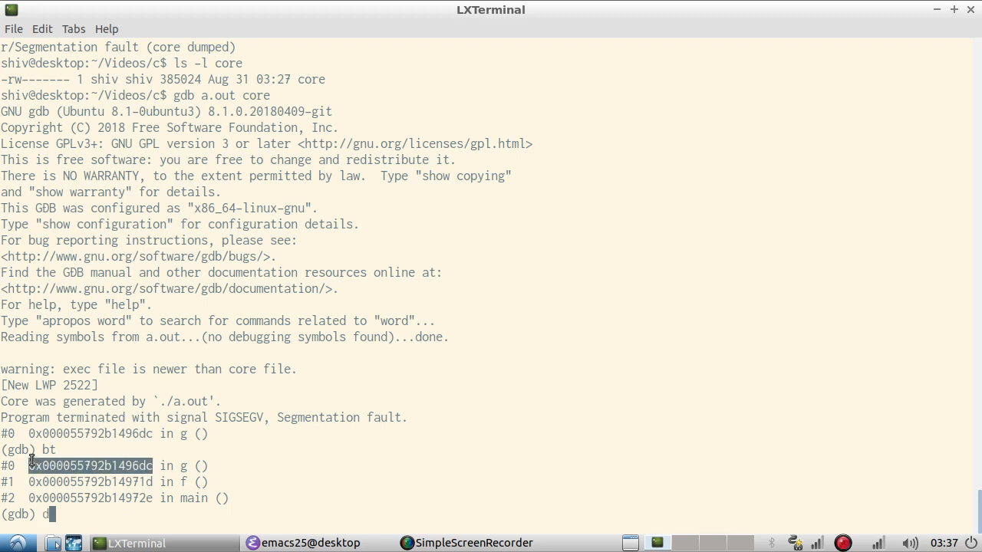
pyautogui.press('BackSpace')
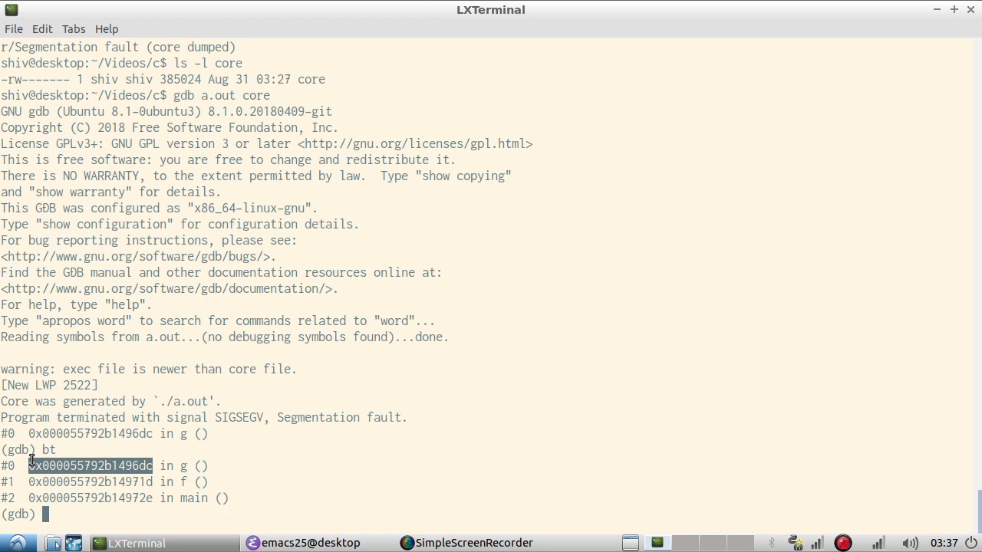
# Show gdb's help data listing and highlight the dump binary memory command
pyautogui.write('help')
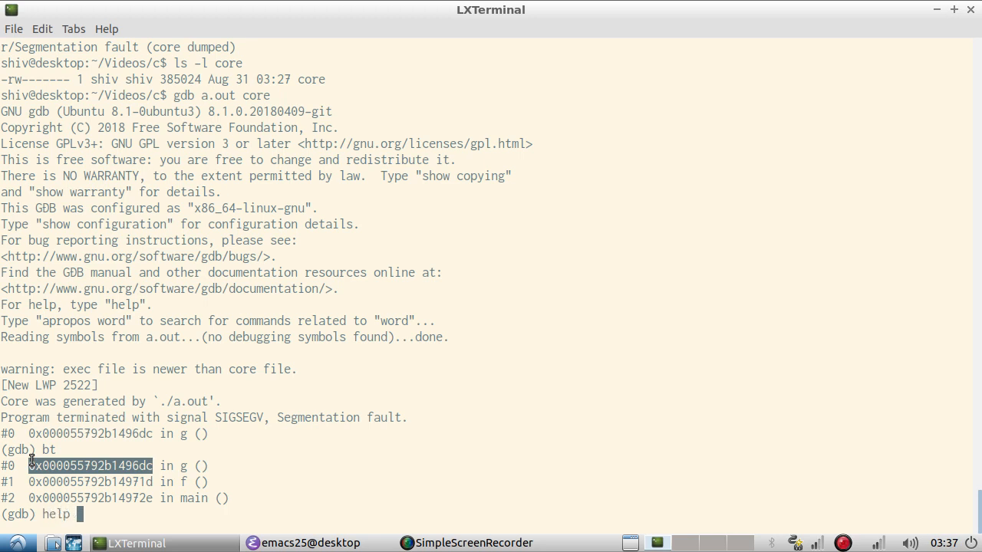
pyautogui.press('Return')
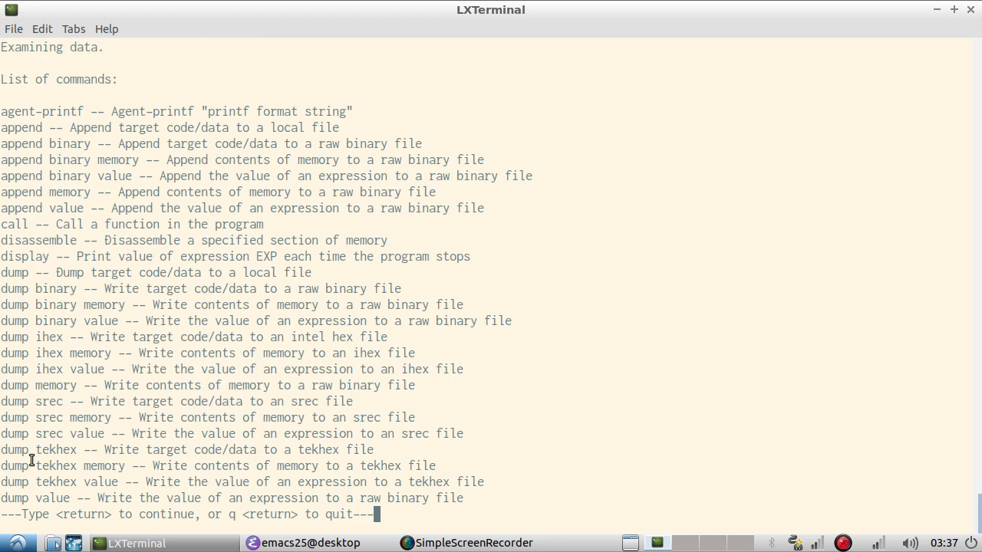
pyautogui.moveTo(3, 305)
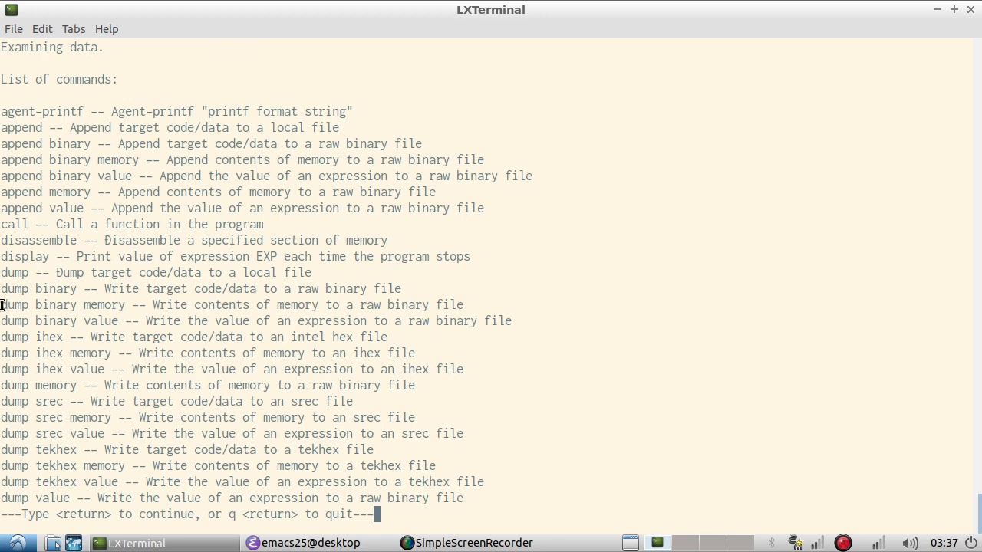
pyautogui.doubleClick(62, 304)
pyautogui.write('q')
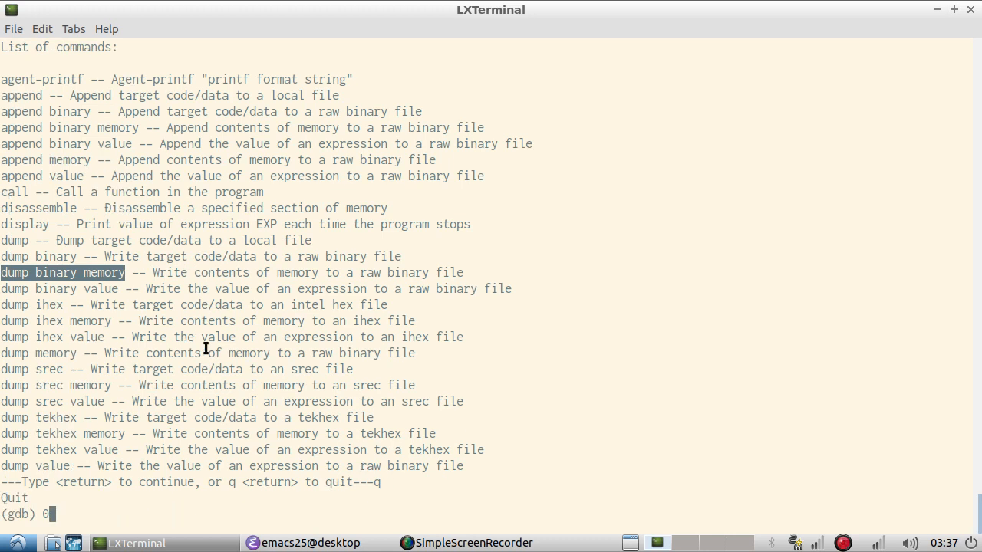
# Dump memory 0x000055792b1496a0–0x000055792b1496ff to the binary file test
pyautogui.write('dump binary memory')
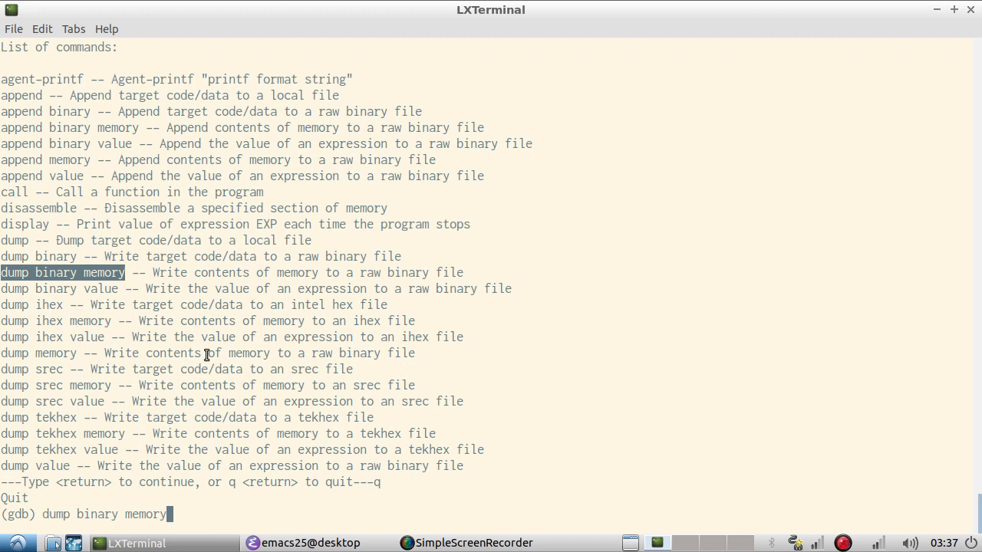
pyautogui.write('test')
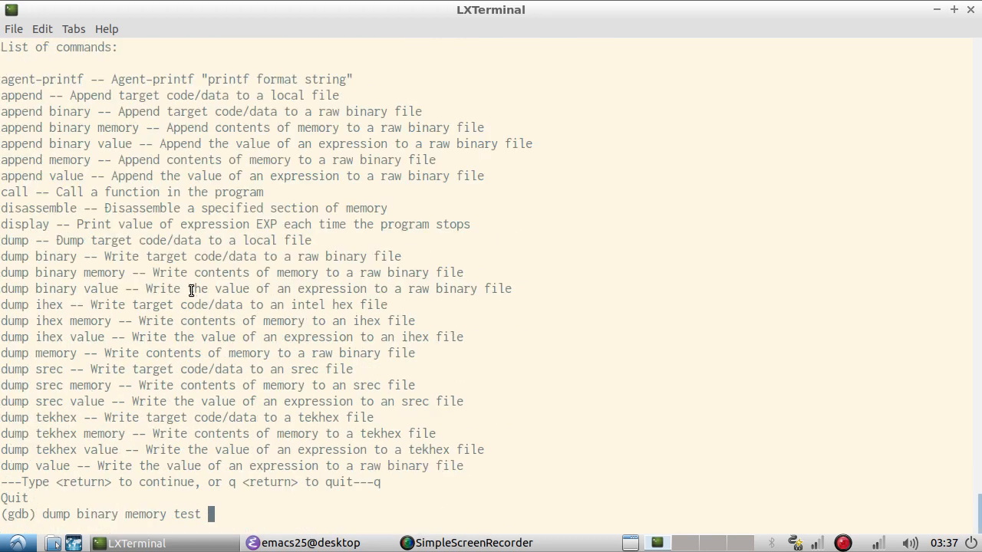
pyautogui.write('0x000055792b1496dc')
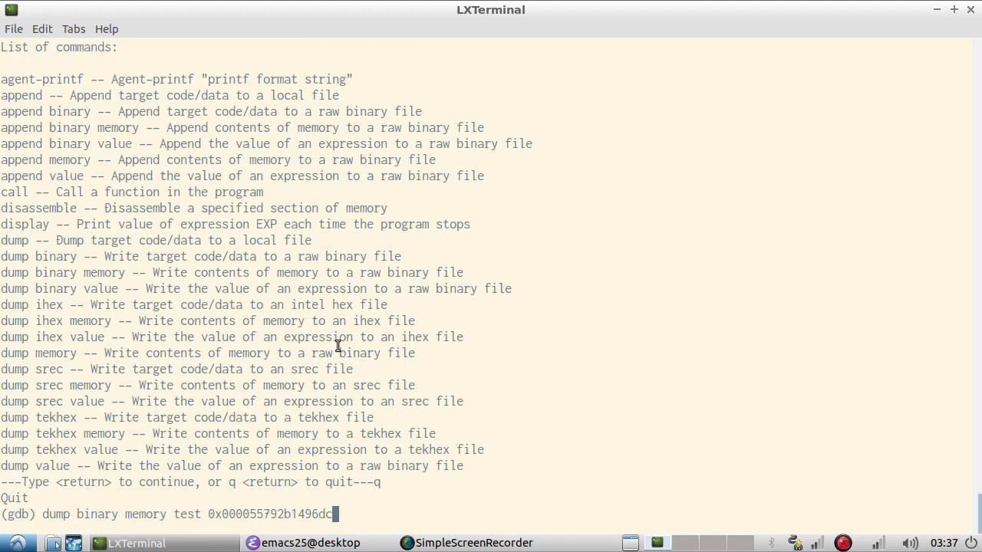
pyautogui.write('a0')
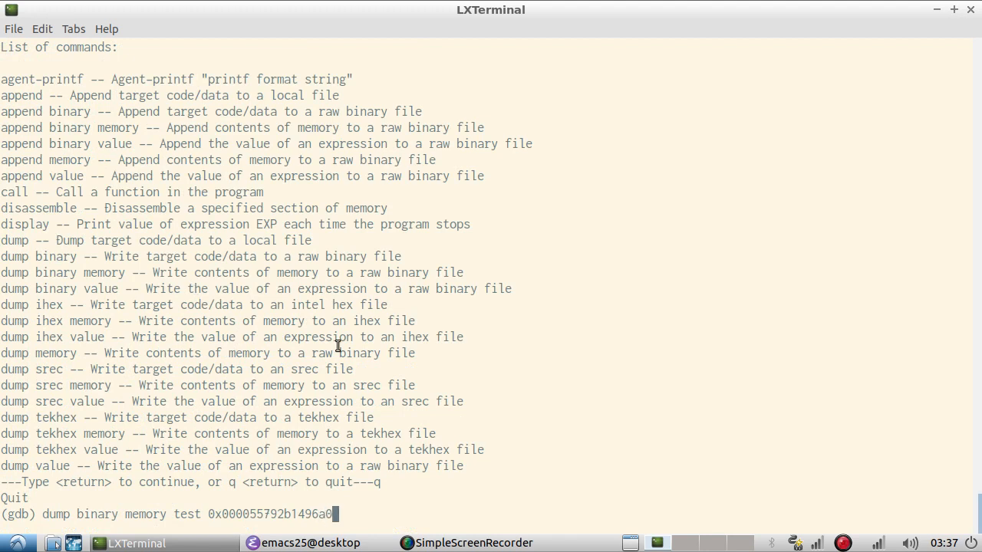
pyautogui.write('0x000055792b1496dc')
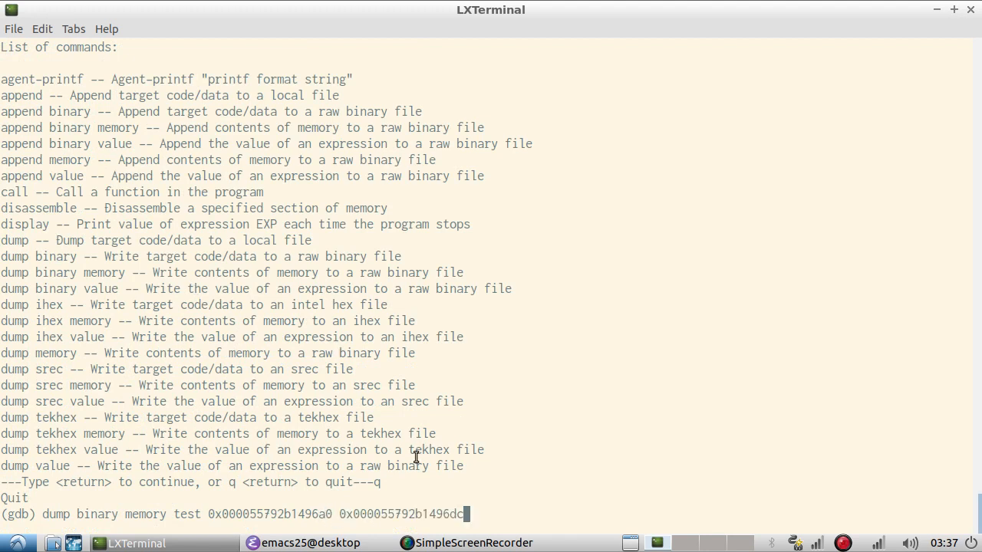
pyautogui.write('ff')
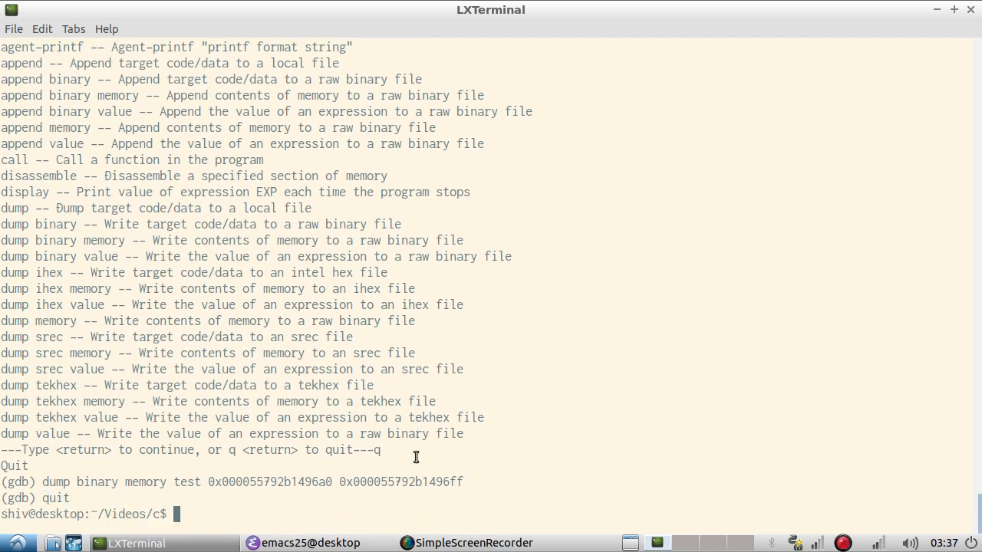
# Run hexdump -c test, rerunning the command after the 'hextdump' typo fails
pyautogui.write('hext')
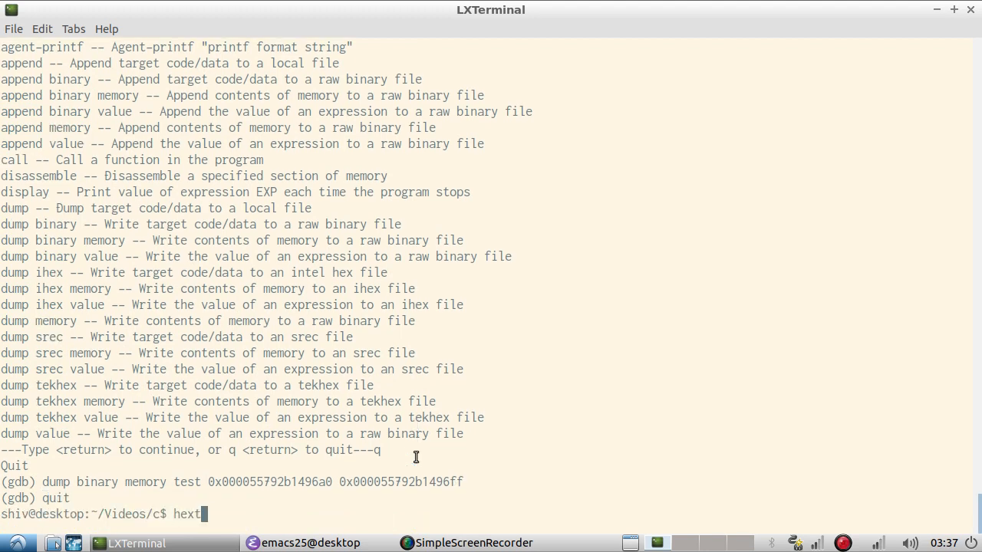
pyautogui.write('dump -c')
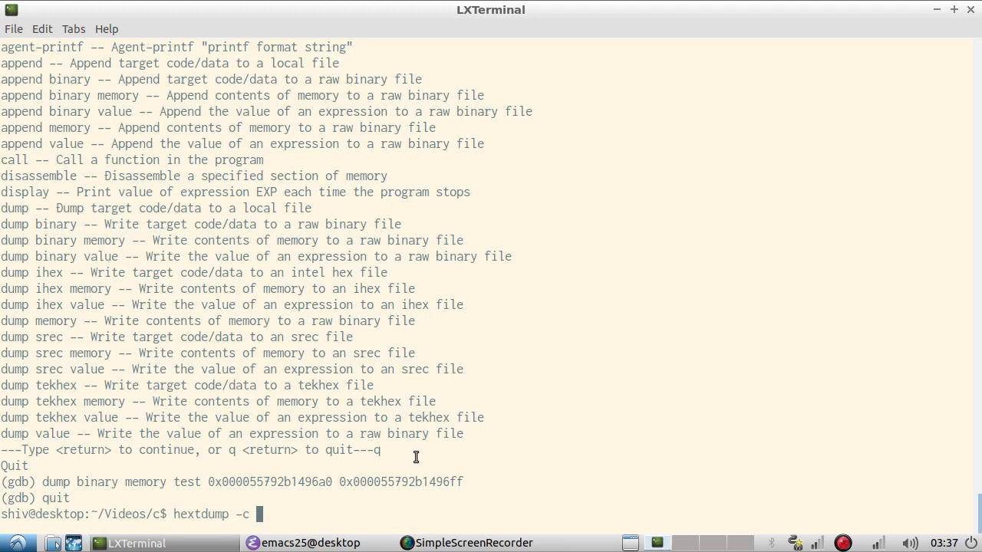
pyautogui.press('Return')
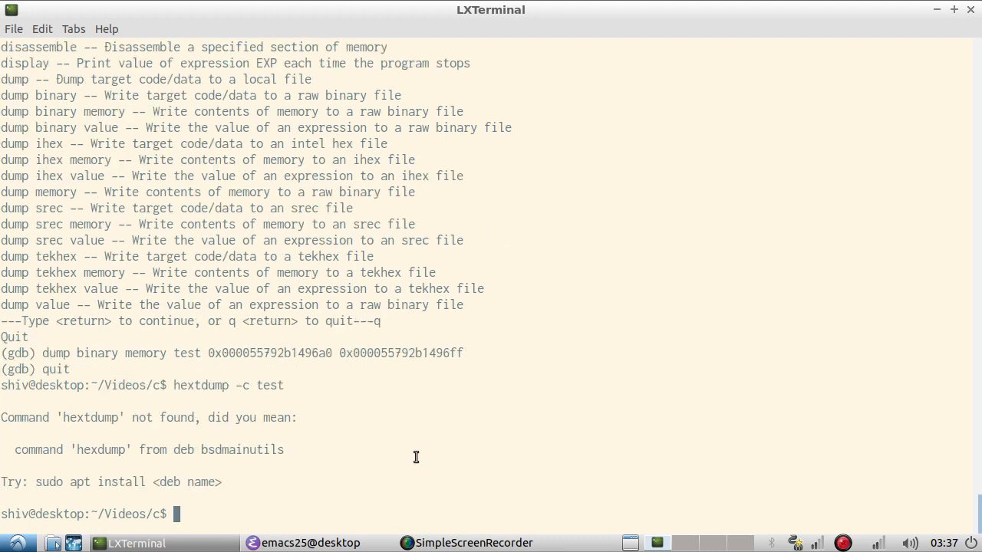
pyautogui.write('hextdump -c test')
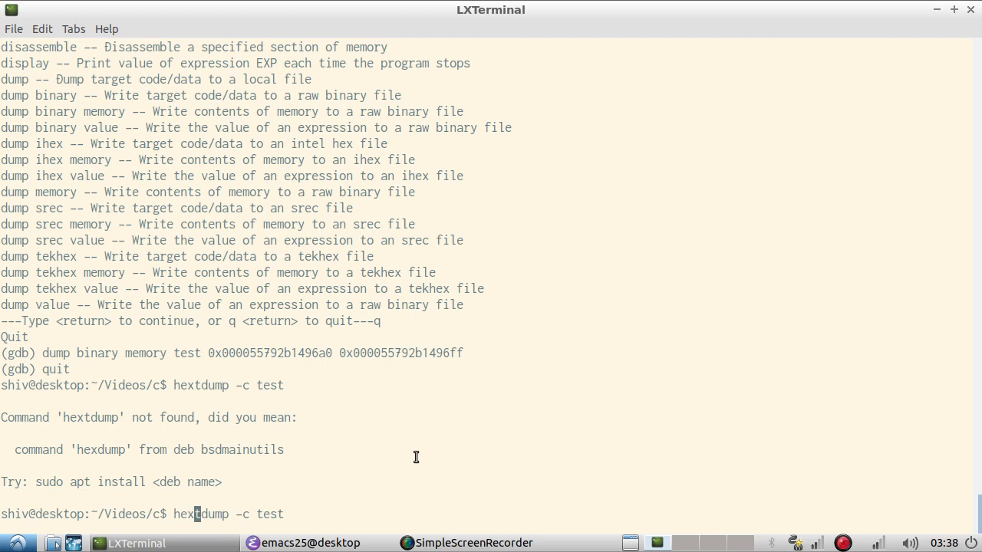
pyautogui.press('Return')
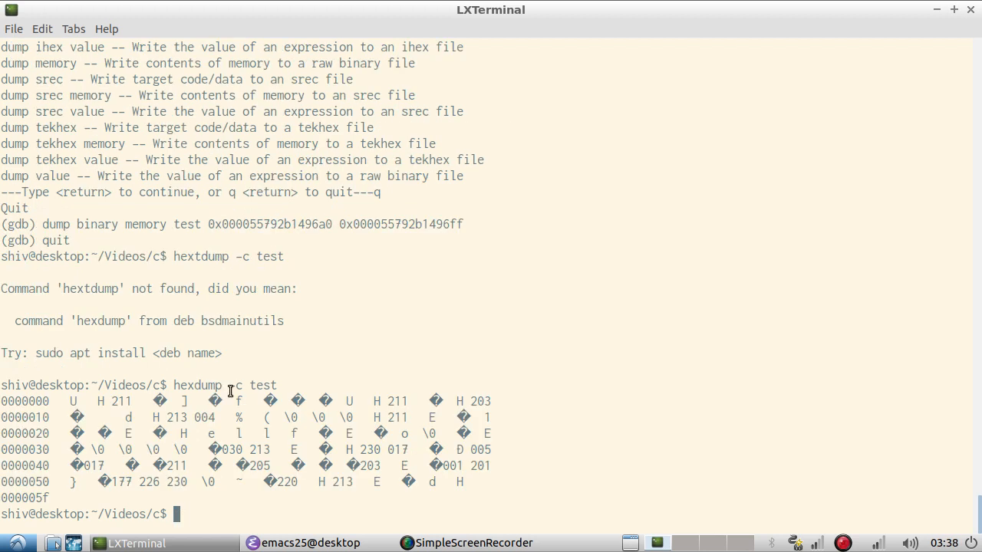
pyautogui.moveTo(181, 434)
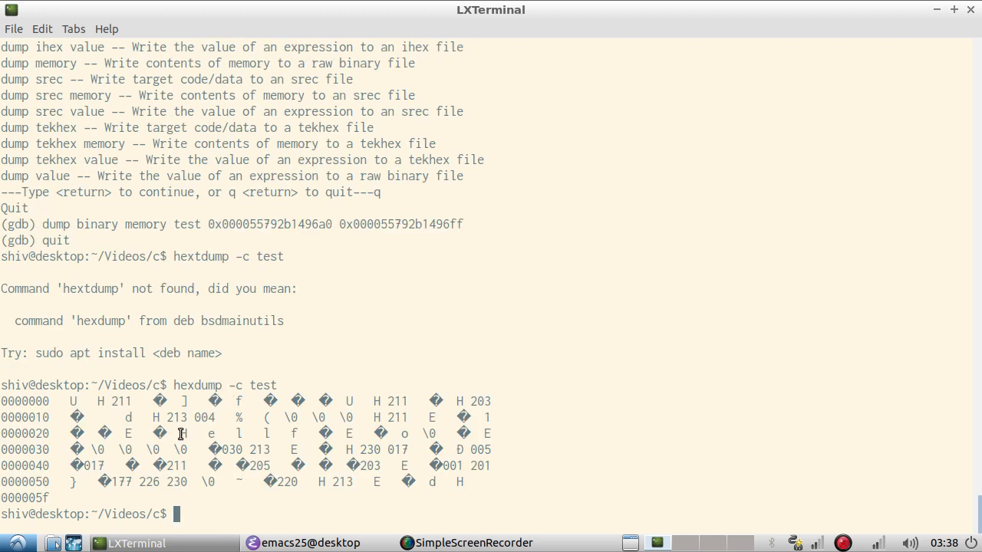
# Highlight the H e l l o bytes and their \0 terminator in the hexdump output
pyautogui.moveTo(179, 433); pyautogui.dragTo(272, 433)
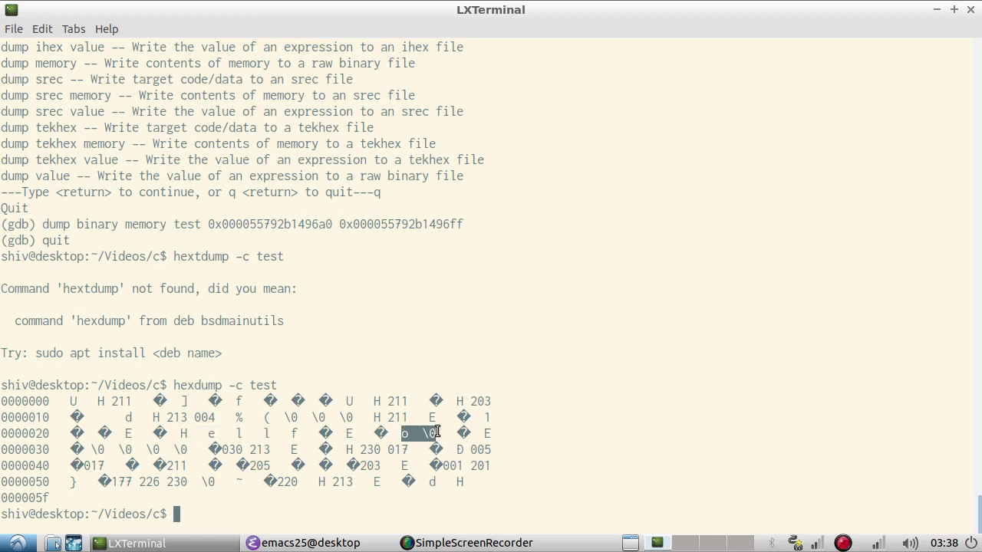
pyautogui.moveTo(288, 453)
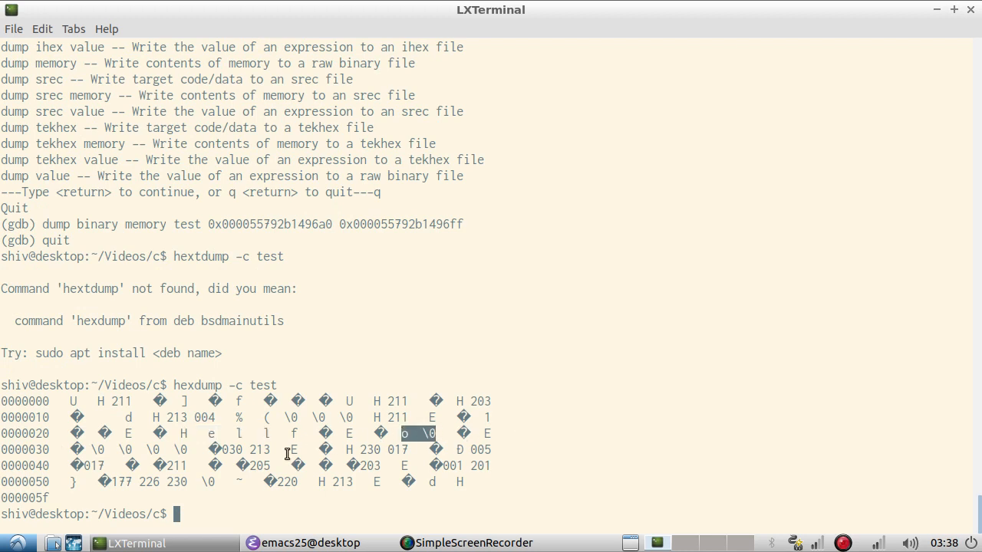
pyautogui.click(272, 543)
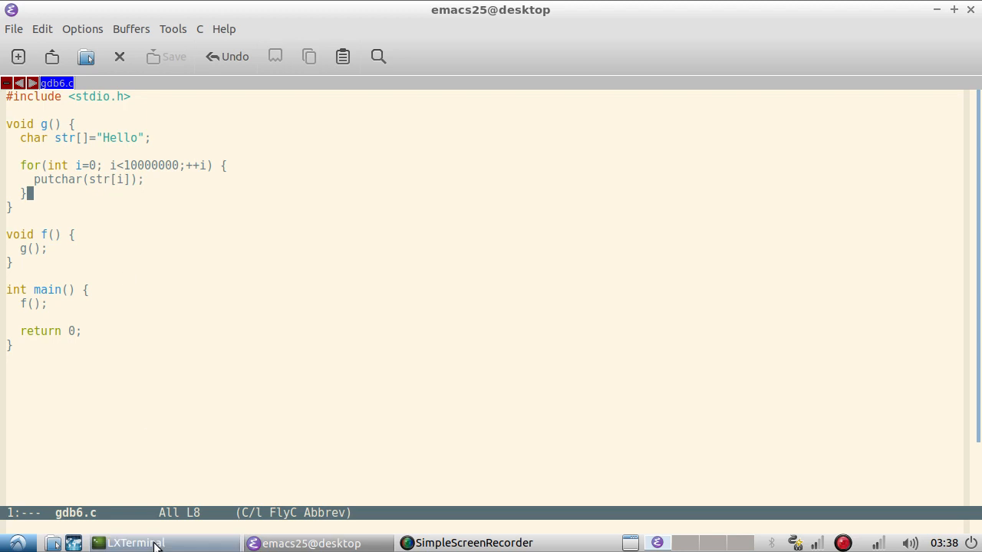
pyautogui.moveTo(137, 543)
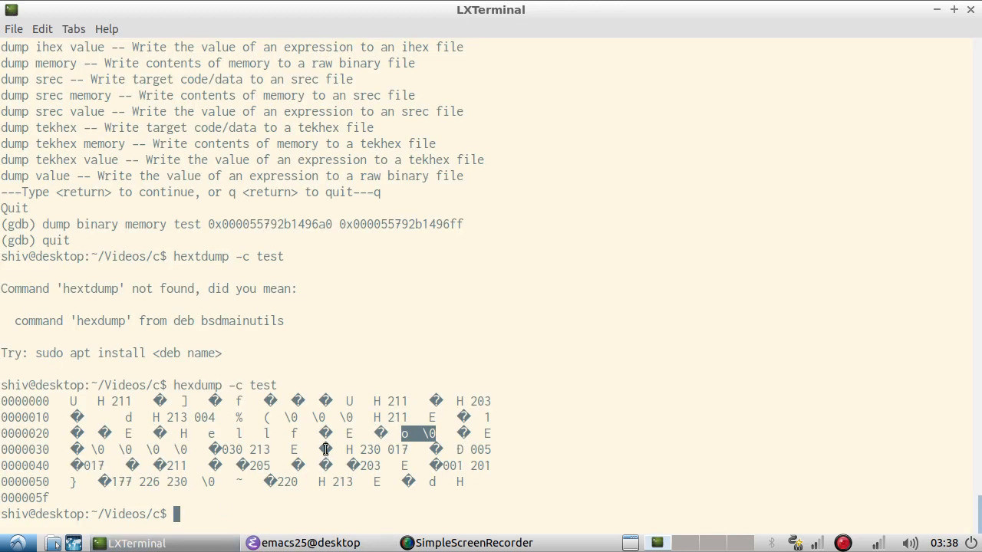
pyautogui.moveTo(223, 432)
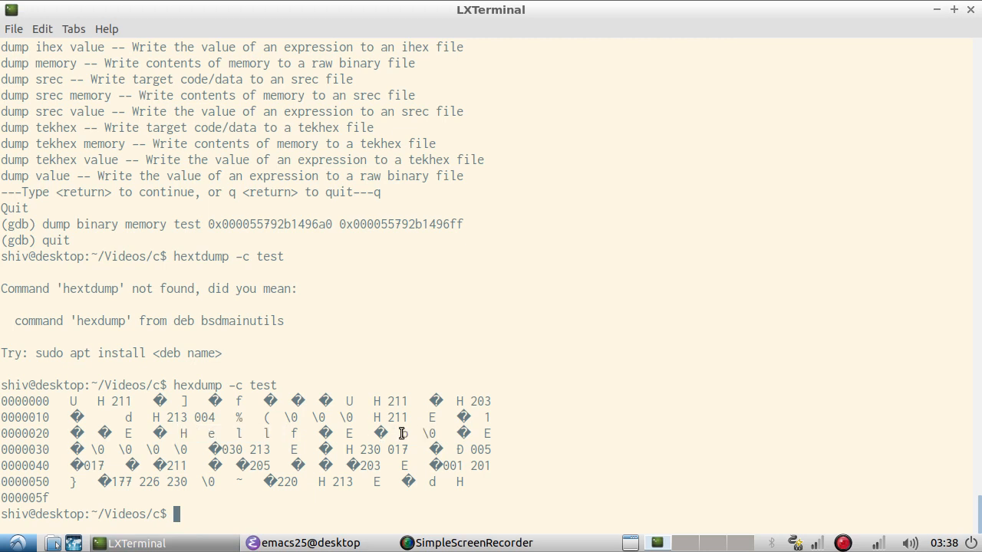
pyautogui.doubleClick(405, 434)
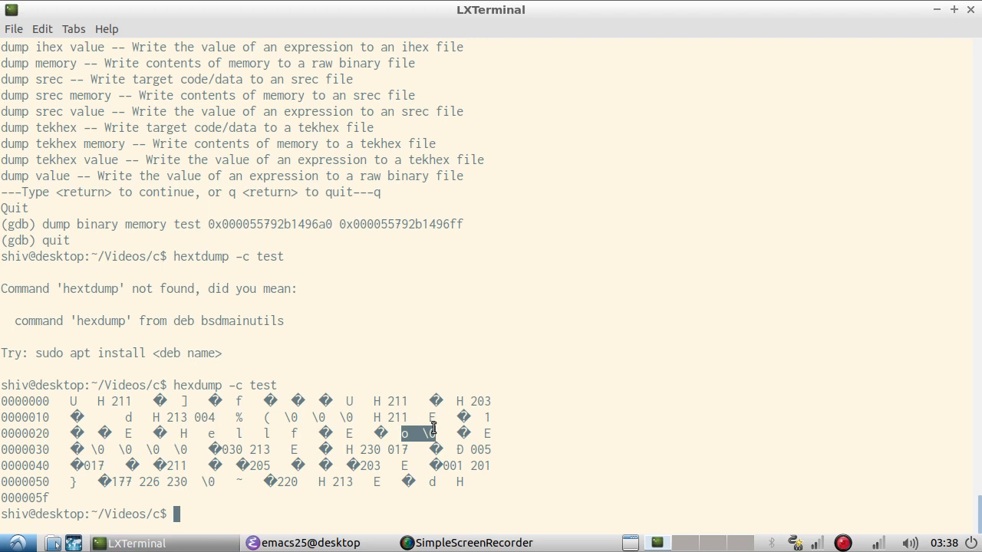
pyautogui.moveTo(66, 432)
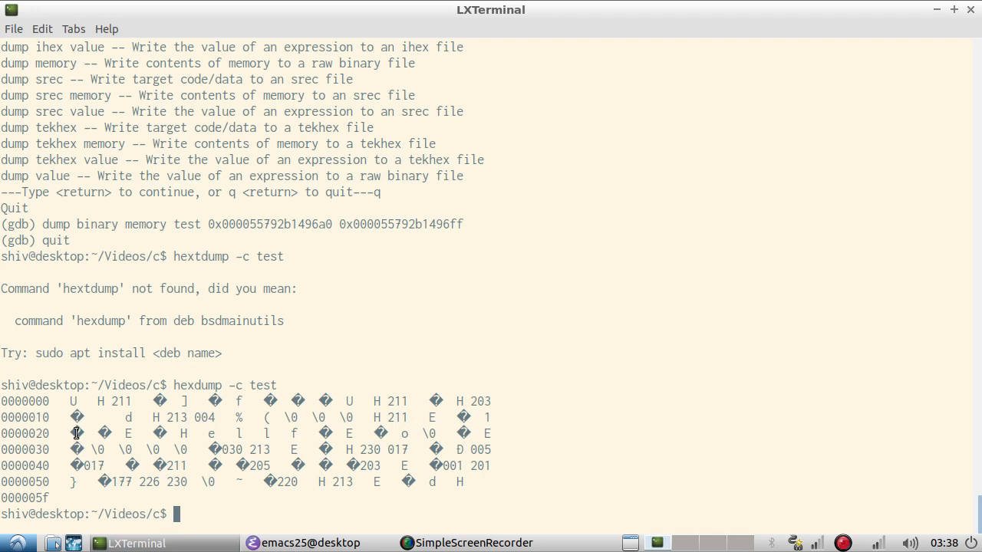
pyautogui.moveTo(73, 433); pyautogui.dragTo(176, 433)
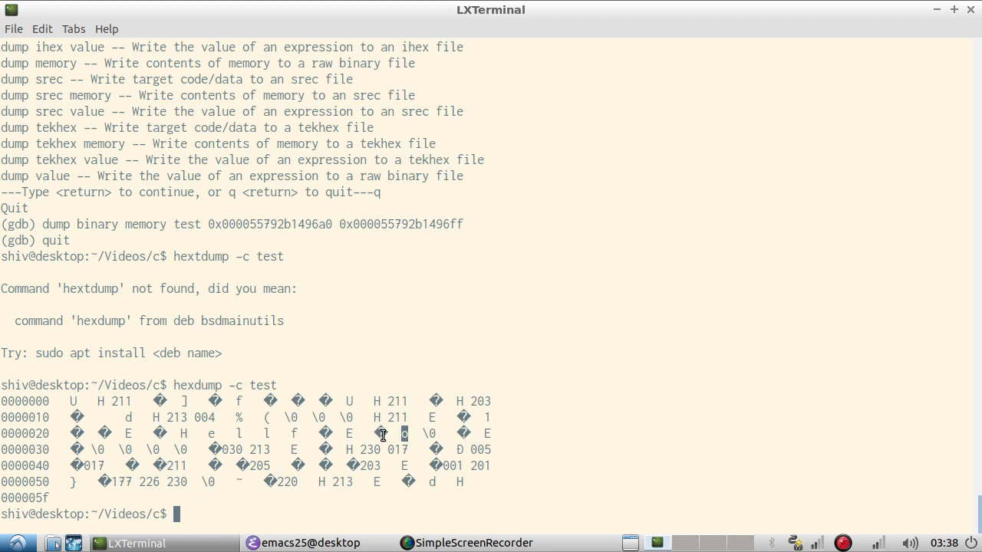
pyautogui.moveTo(383, 431)
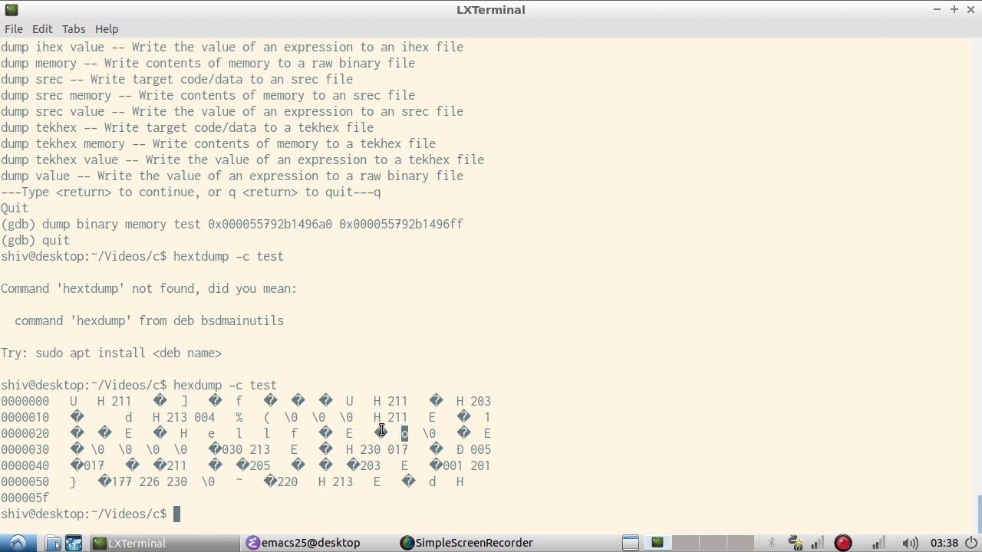
pyautogui.moveTo(218, 449)
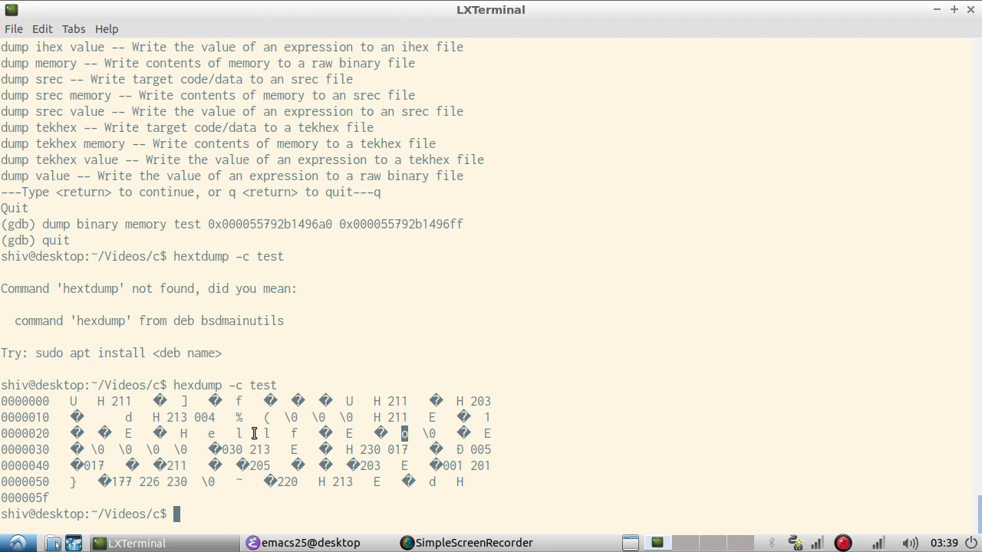
pyautogui.moveTo(270, 445)
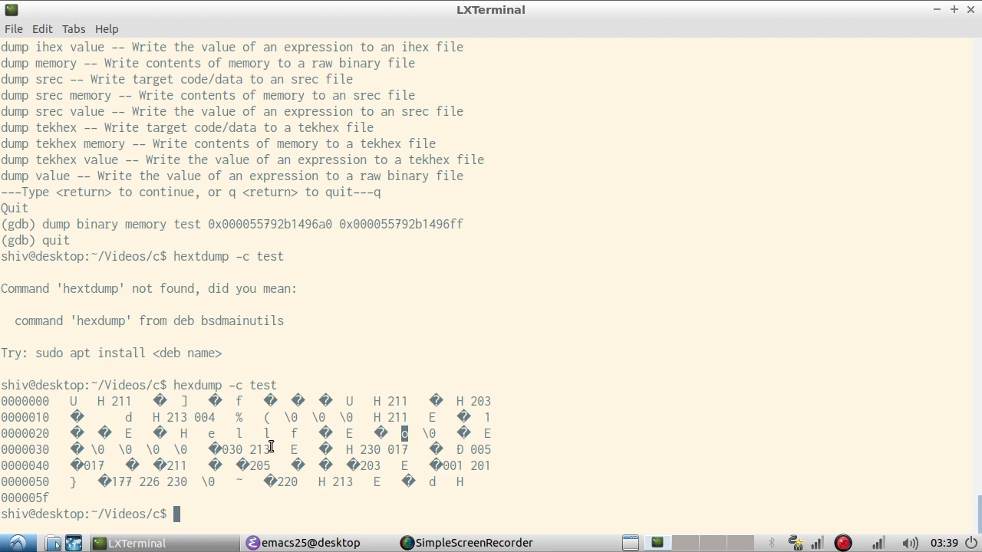
pyautogui.moveTo(324, 421)
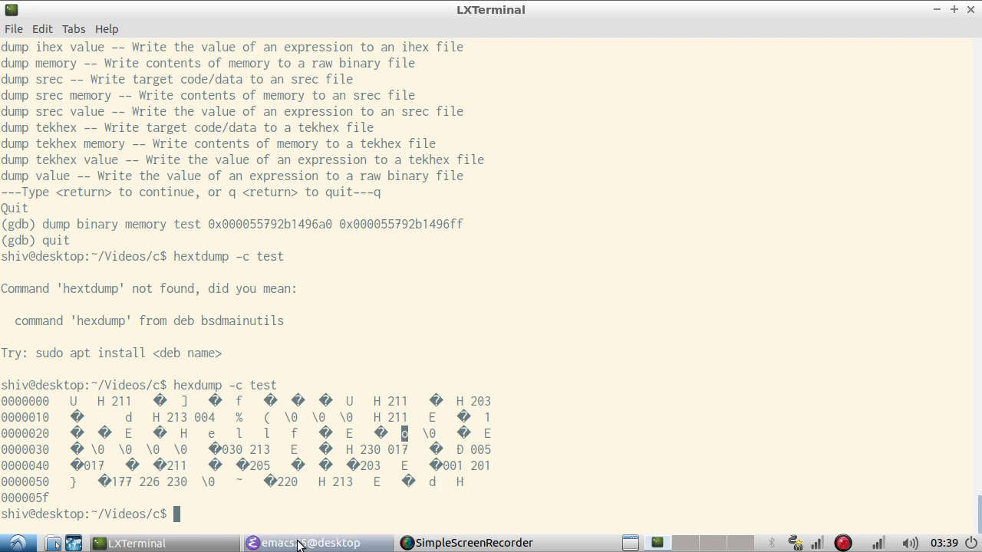
pyautogui.click(310, 543)
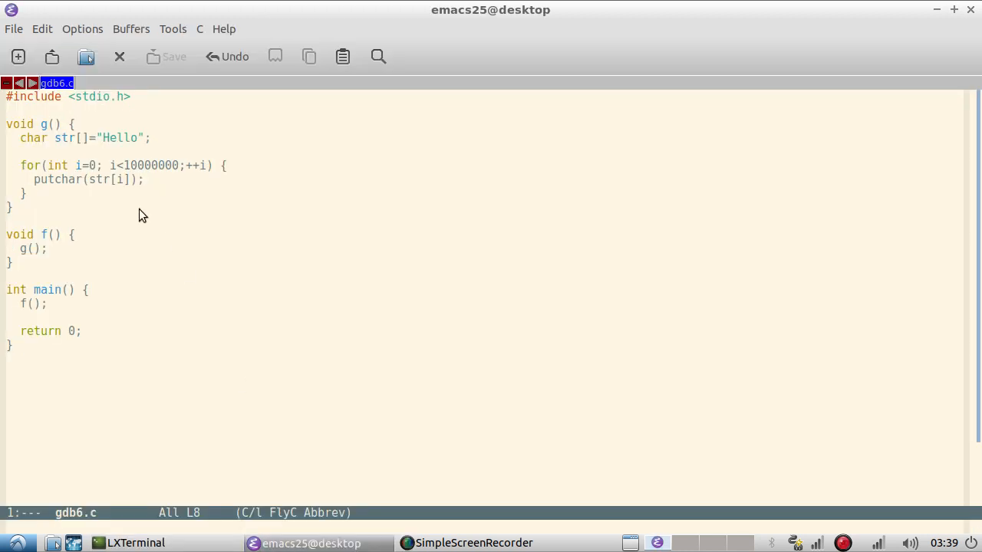
pyautogui.moveTo(114, 193)
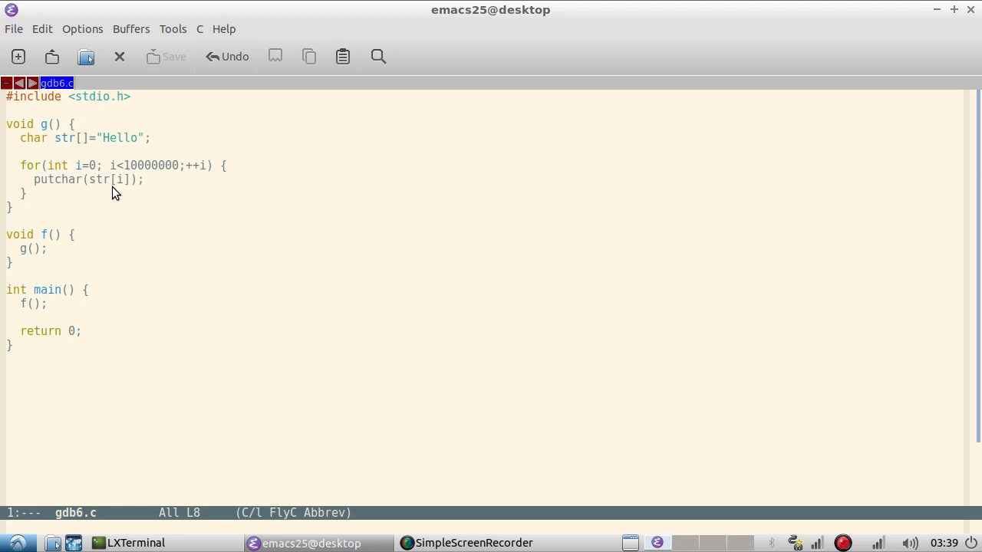
pyautogui.moveTo(108, 149)
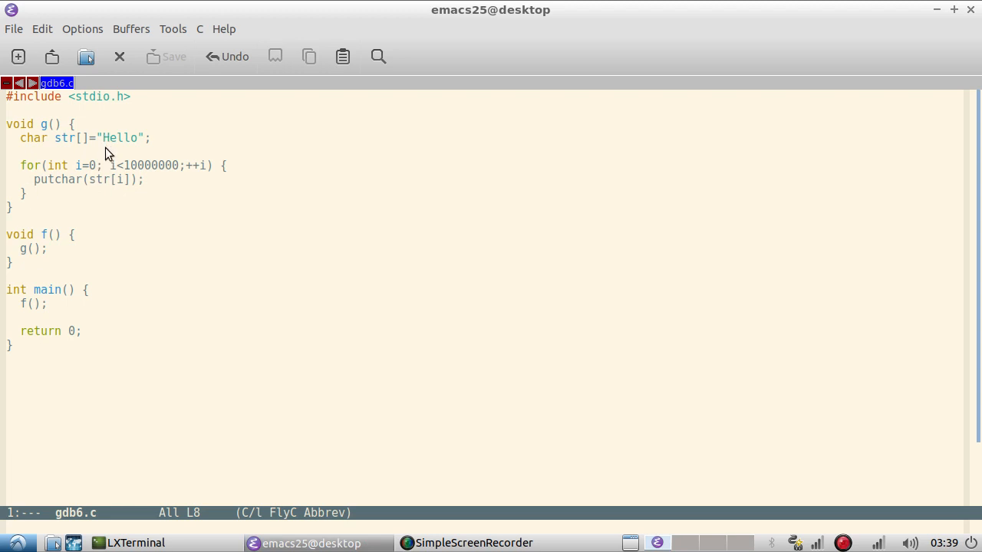
pyautogui.moveTo(103, 191)
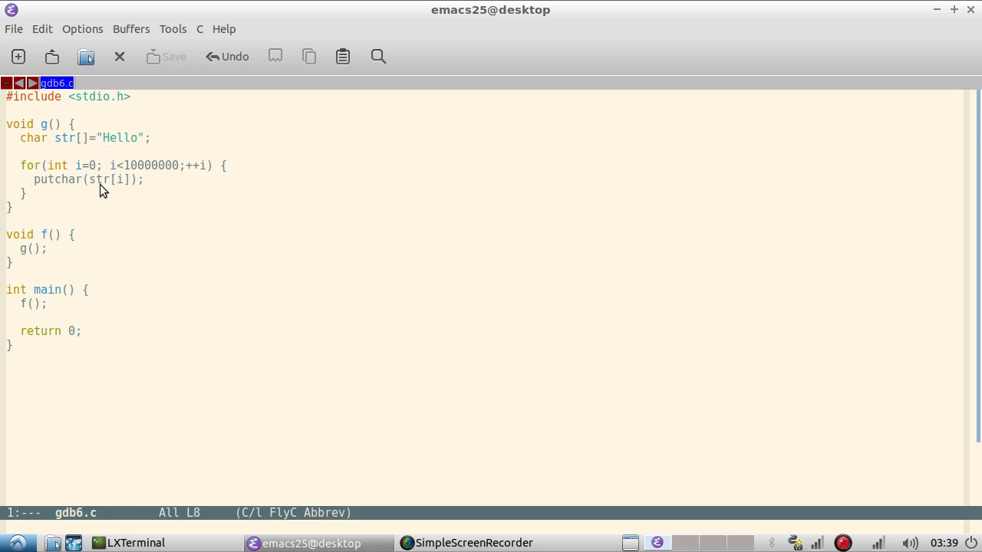
pyautogui.moveTo(126, 170)
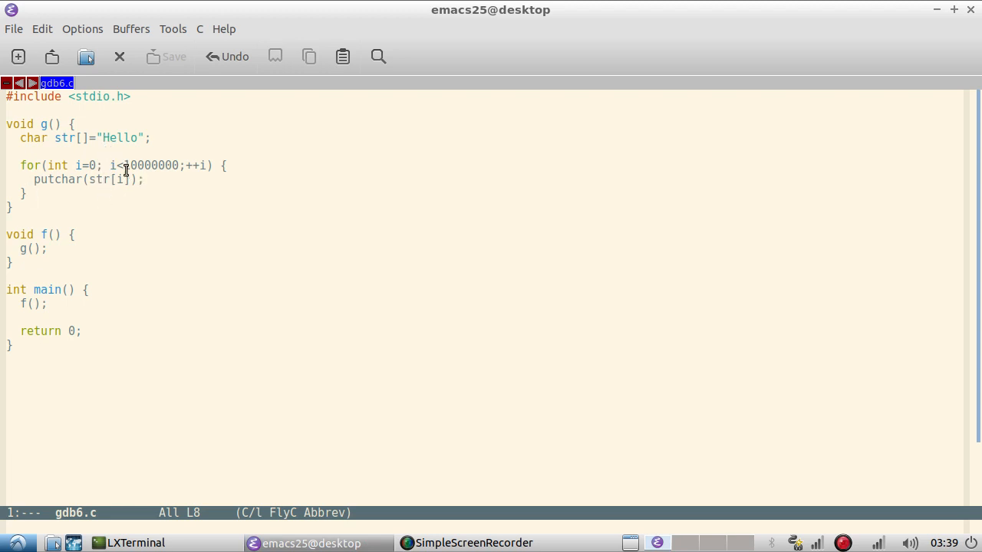
pyautogui.click(106, 137)
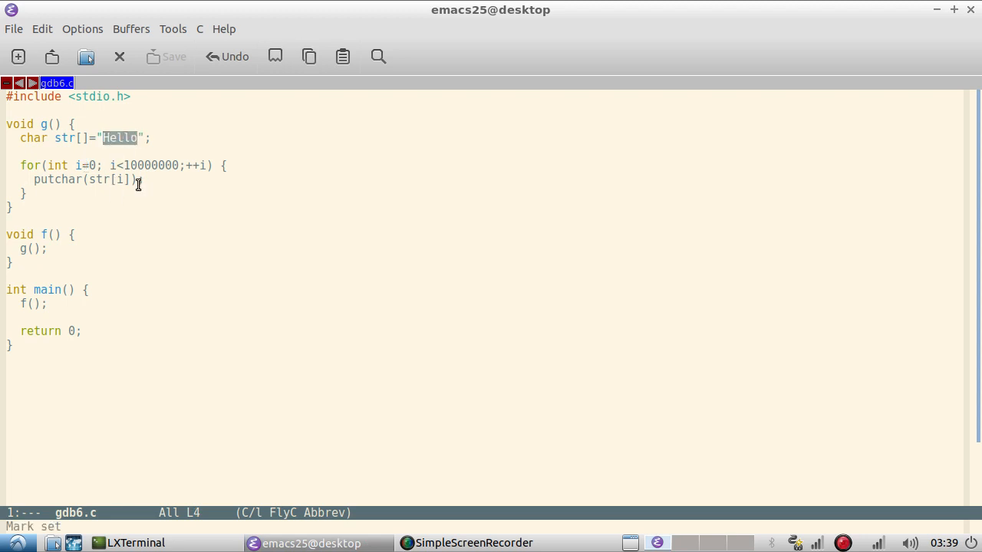
pyautogui.click(138, 543)
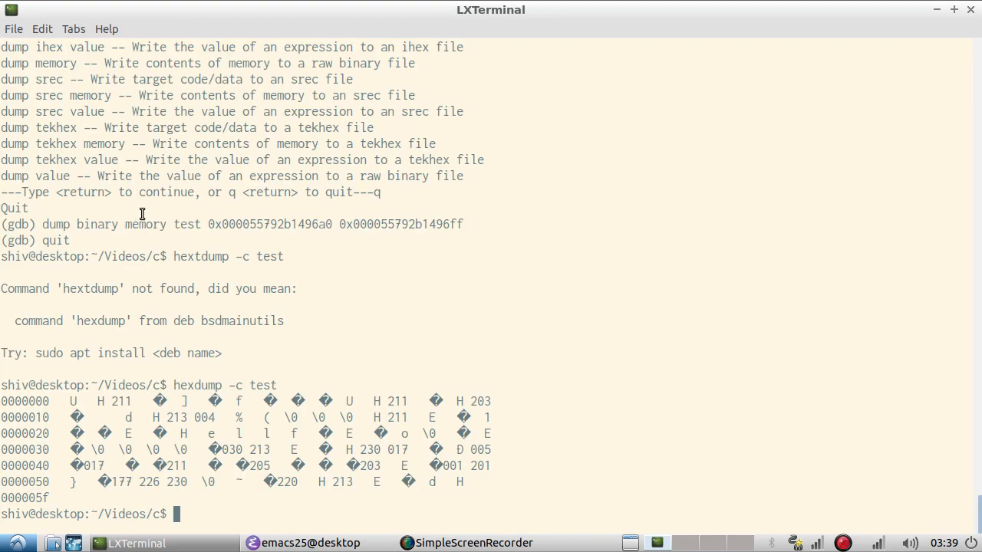
pyautogui.moveTo(177, 418)
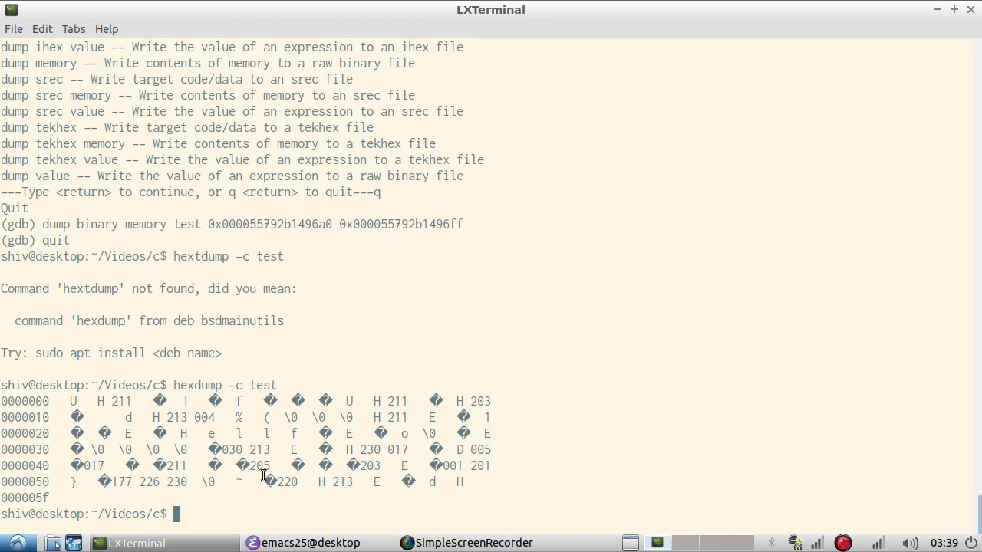
pyautogui.moveTo(304, 442)
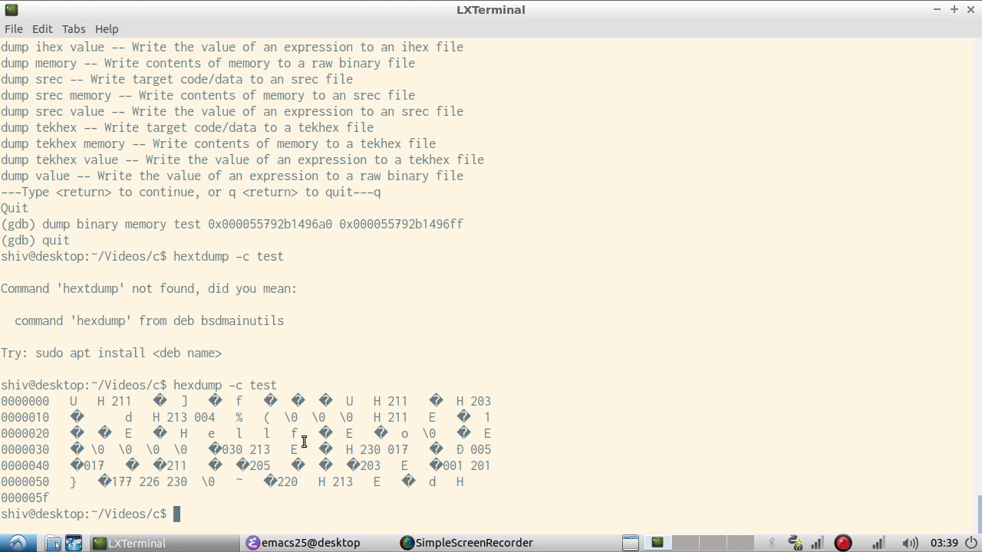
pyautogui.moveTo(233, 296)
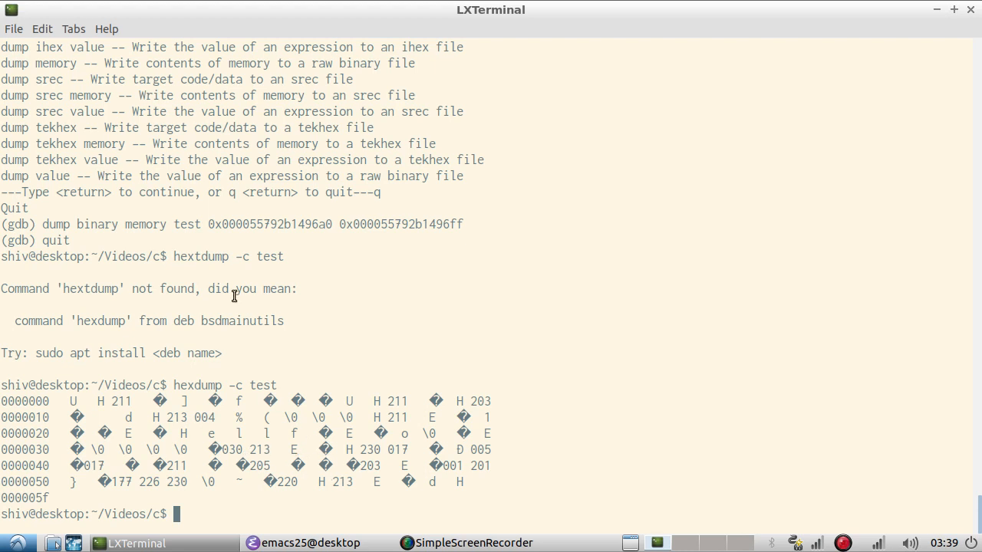
pyautogui.moveTo(228, 421)
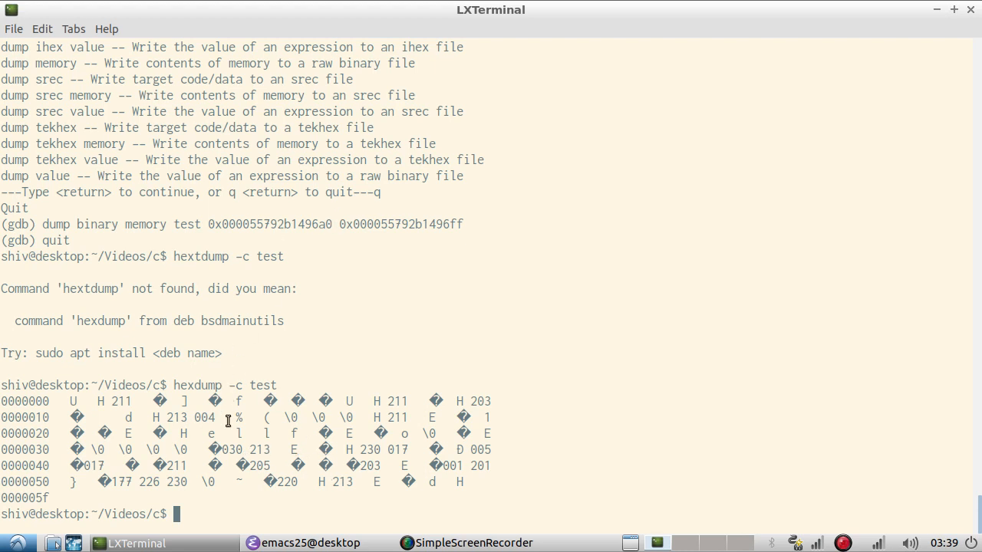
pyautogui.moveTo(247, 462)
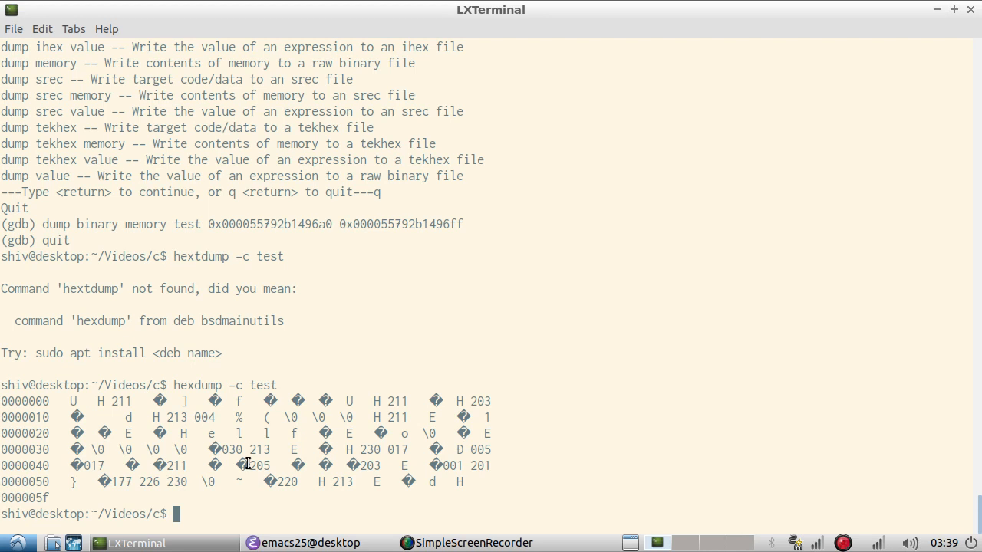
pyautogui.moveTo(257, 464)
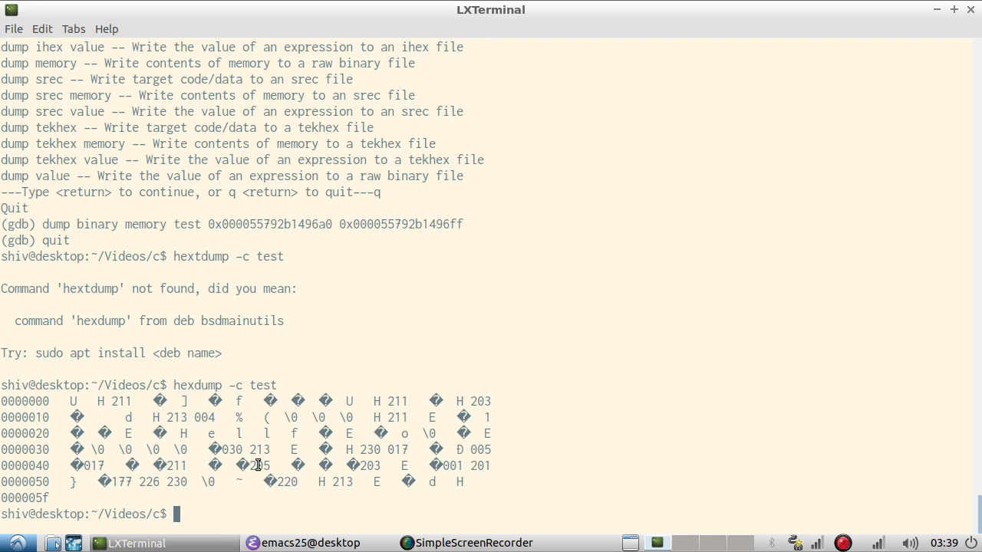
pyautogui.moveTo(241, 450)
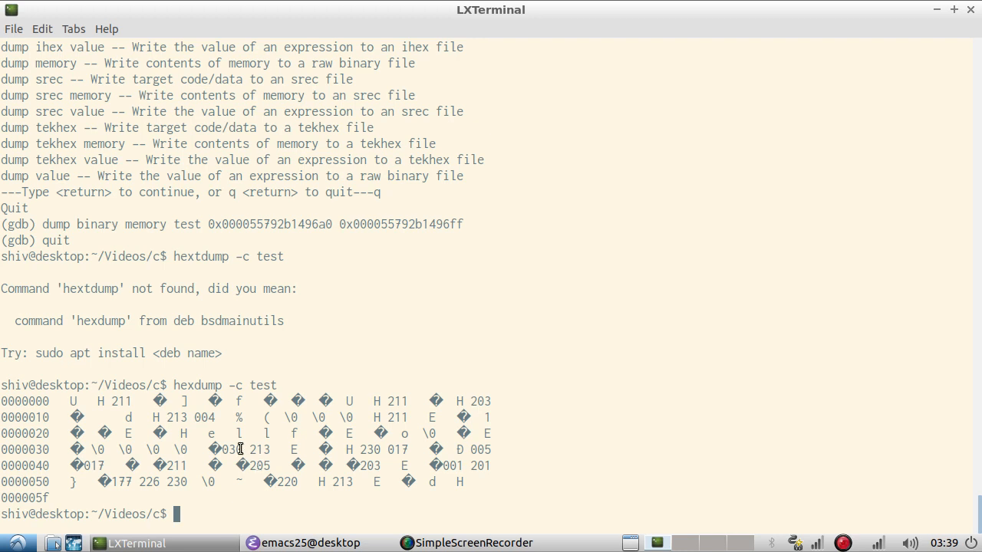